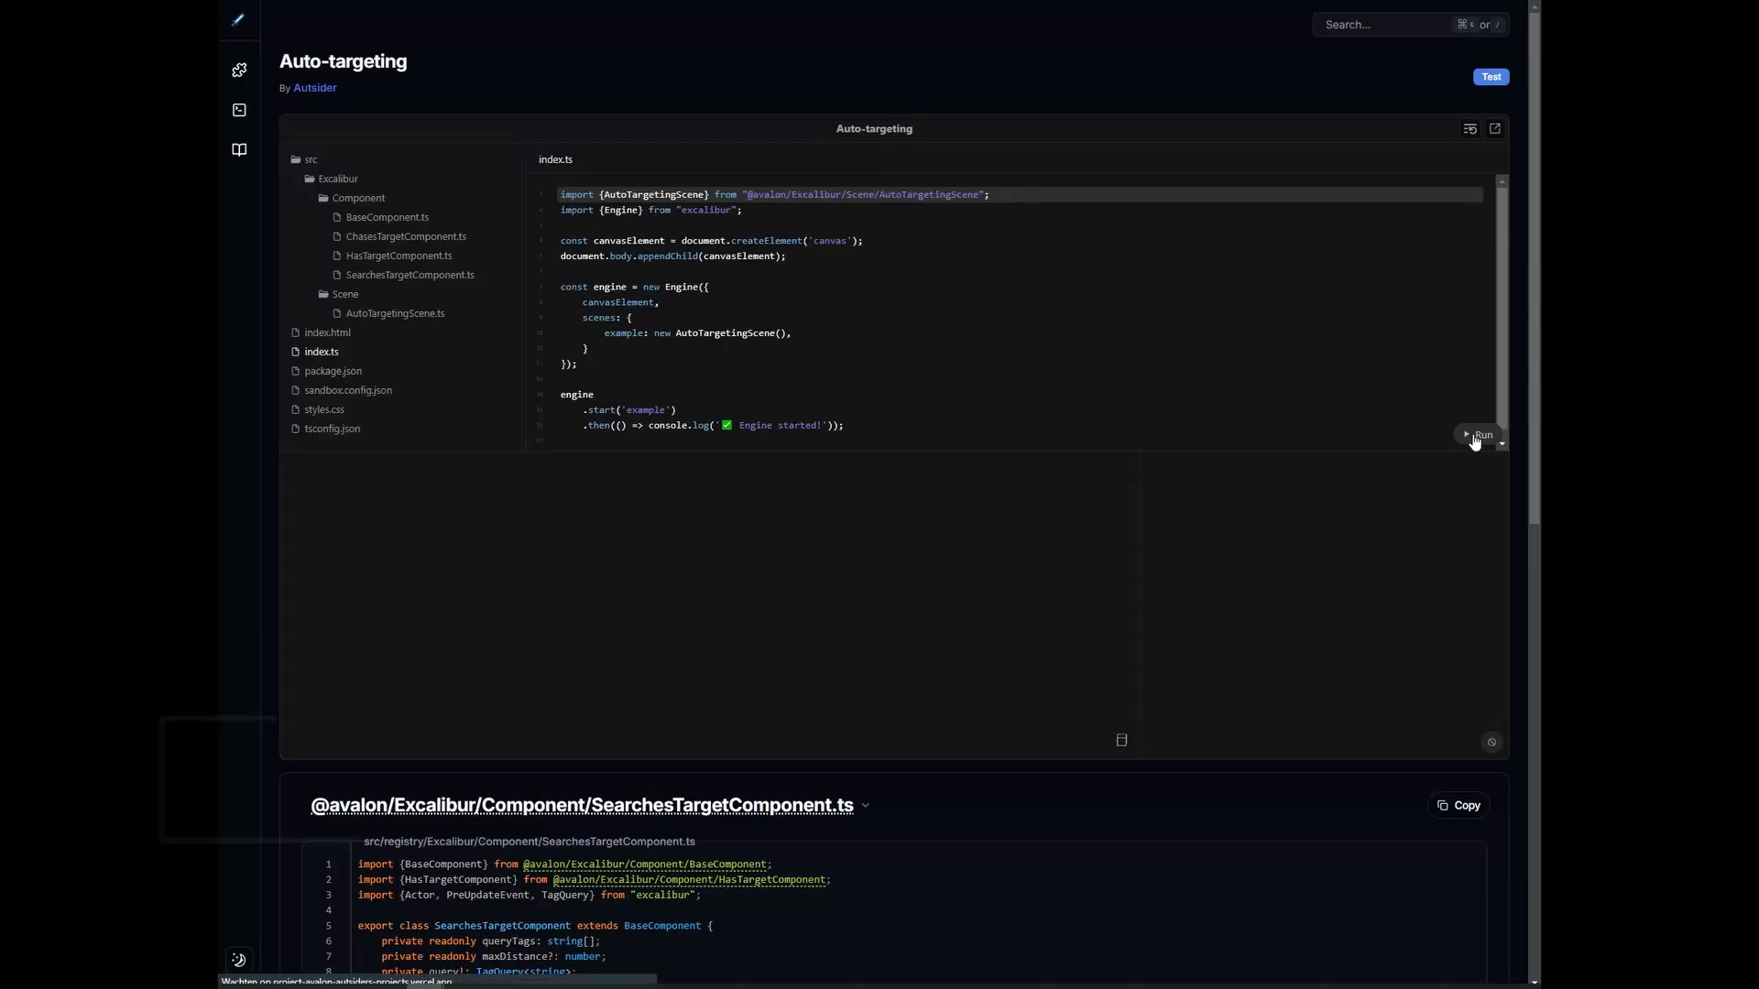
# - Run the Auto-targeting example and view the AutoTargetingScene.ts source beside its preview
pyautogui.click(1482, 436)
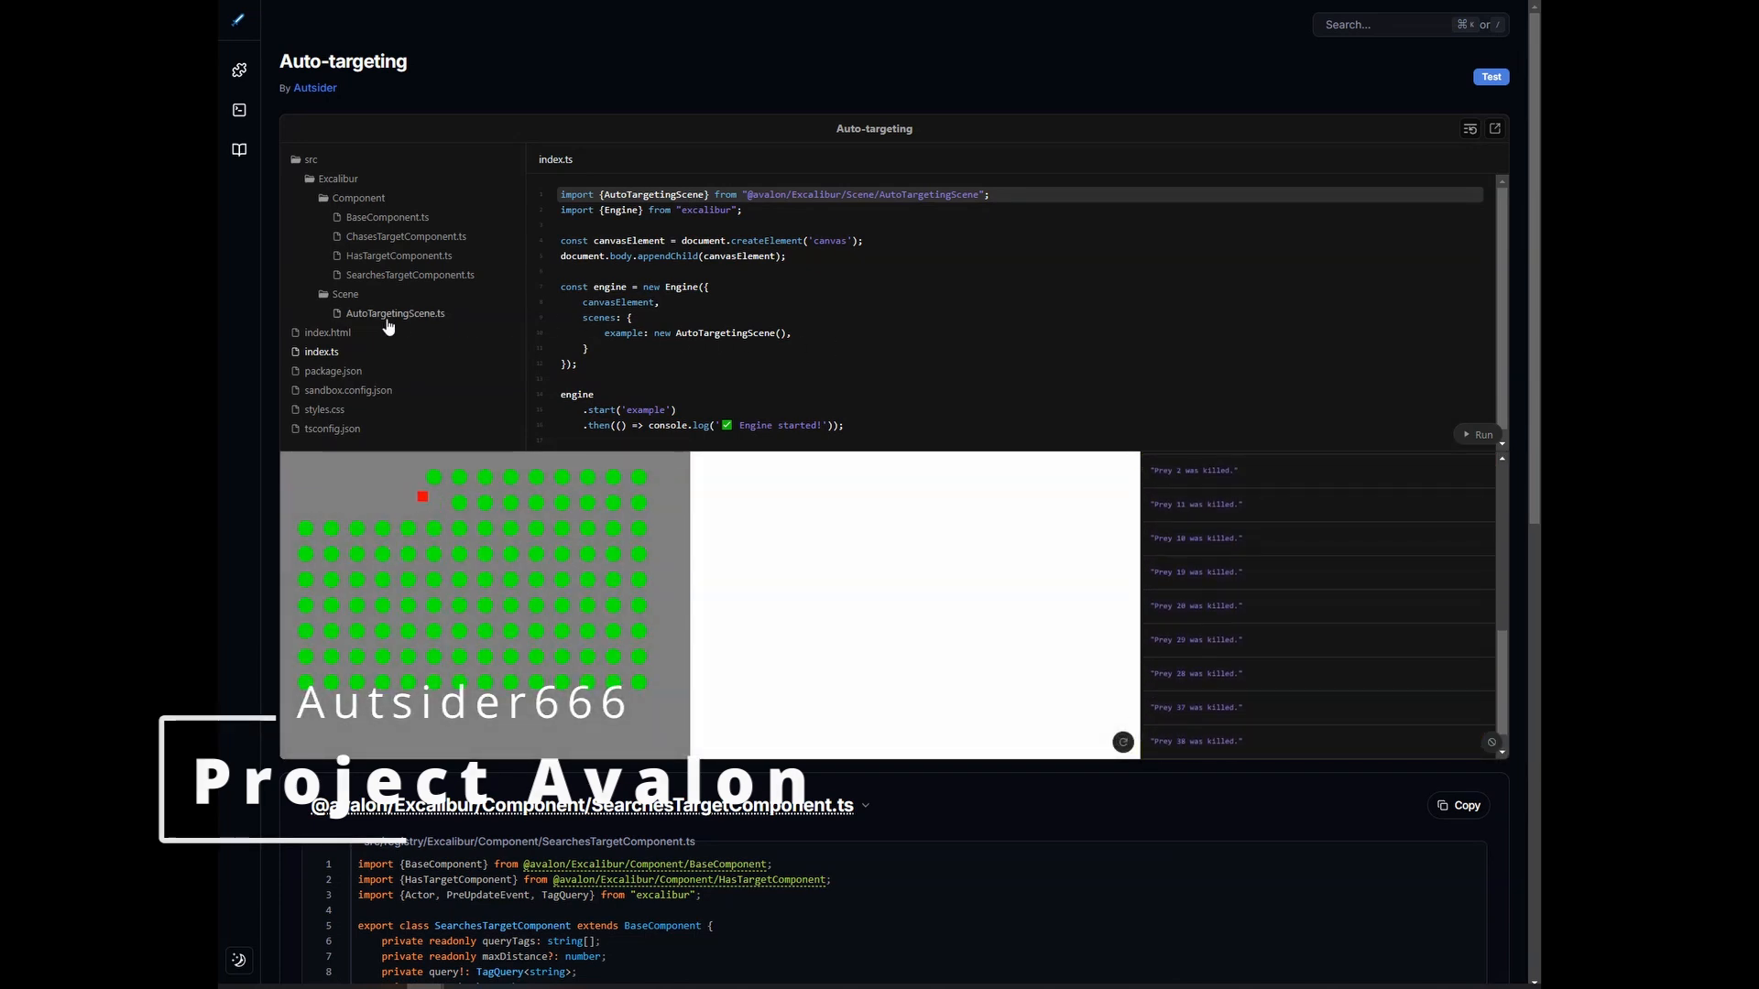
pyautogui.click(396, 313)
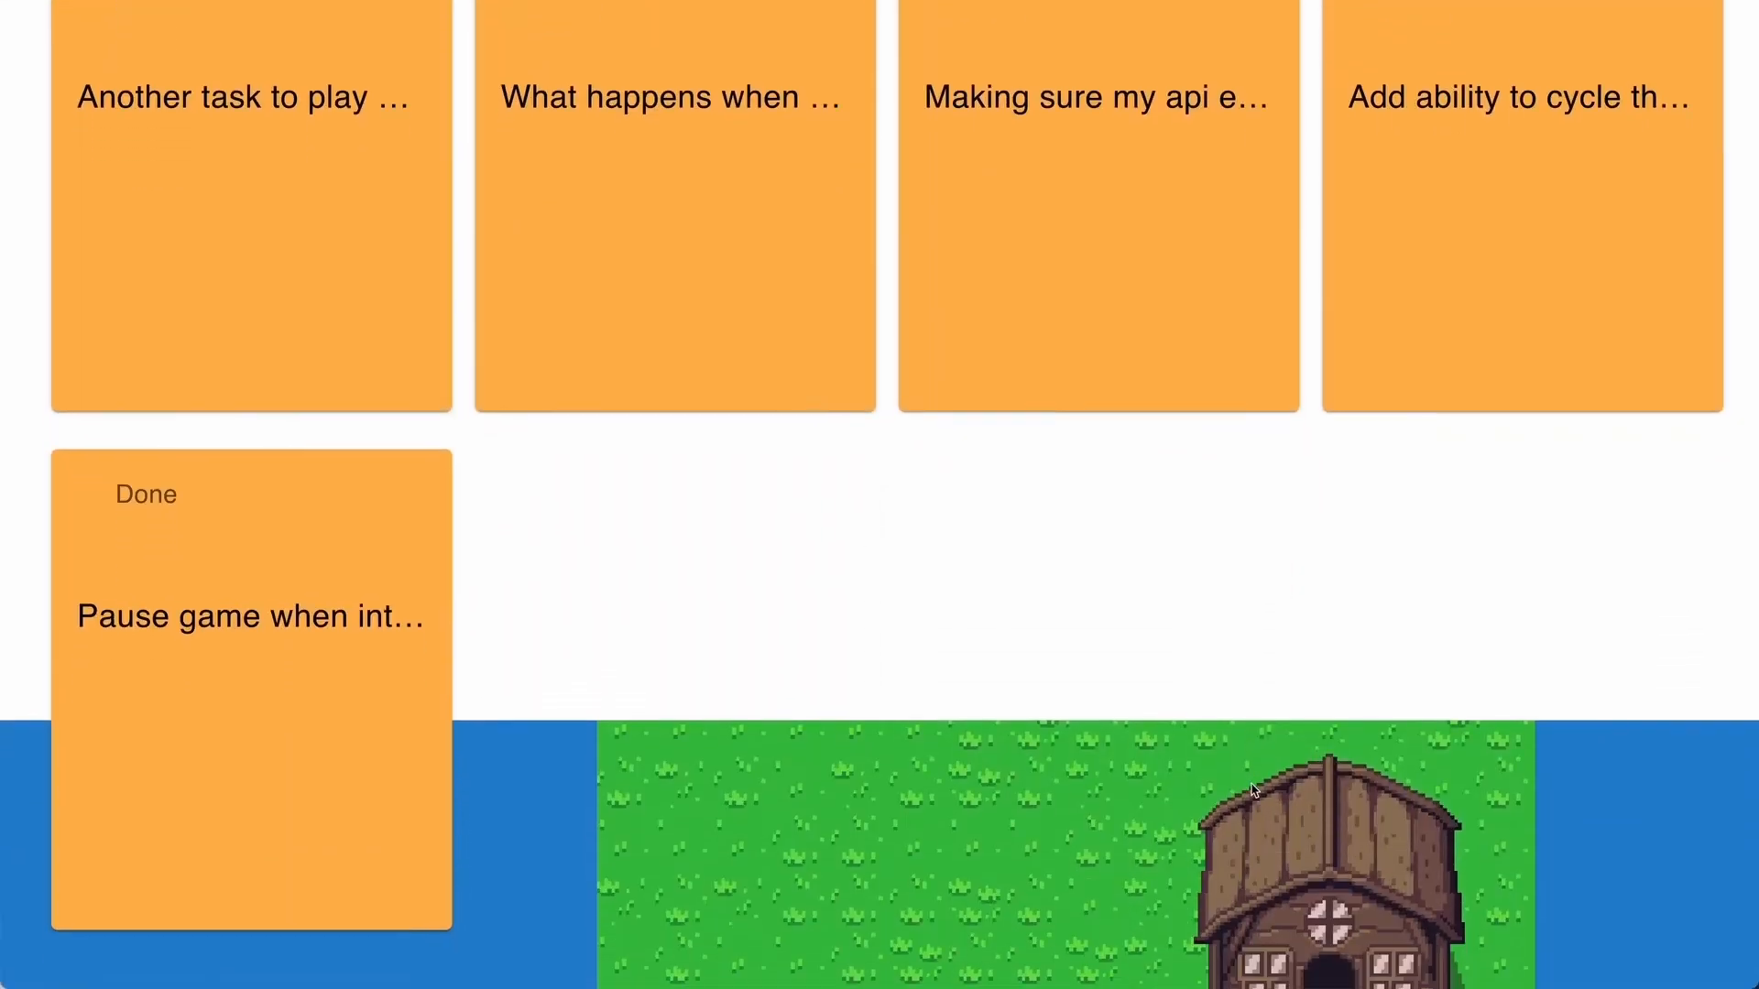
# - Add a new task titled along the lines of 'No more logistical garb... No more drow'
pyautogui.scroll(-3)
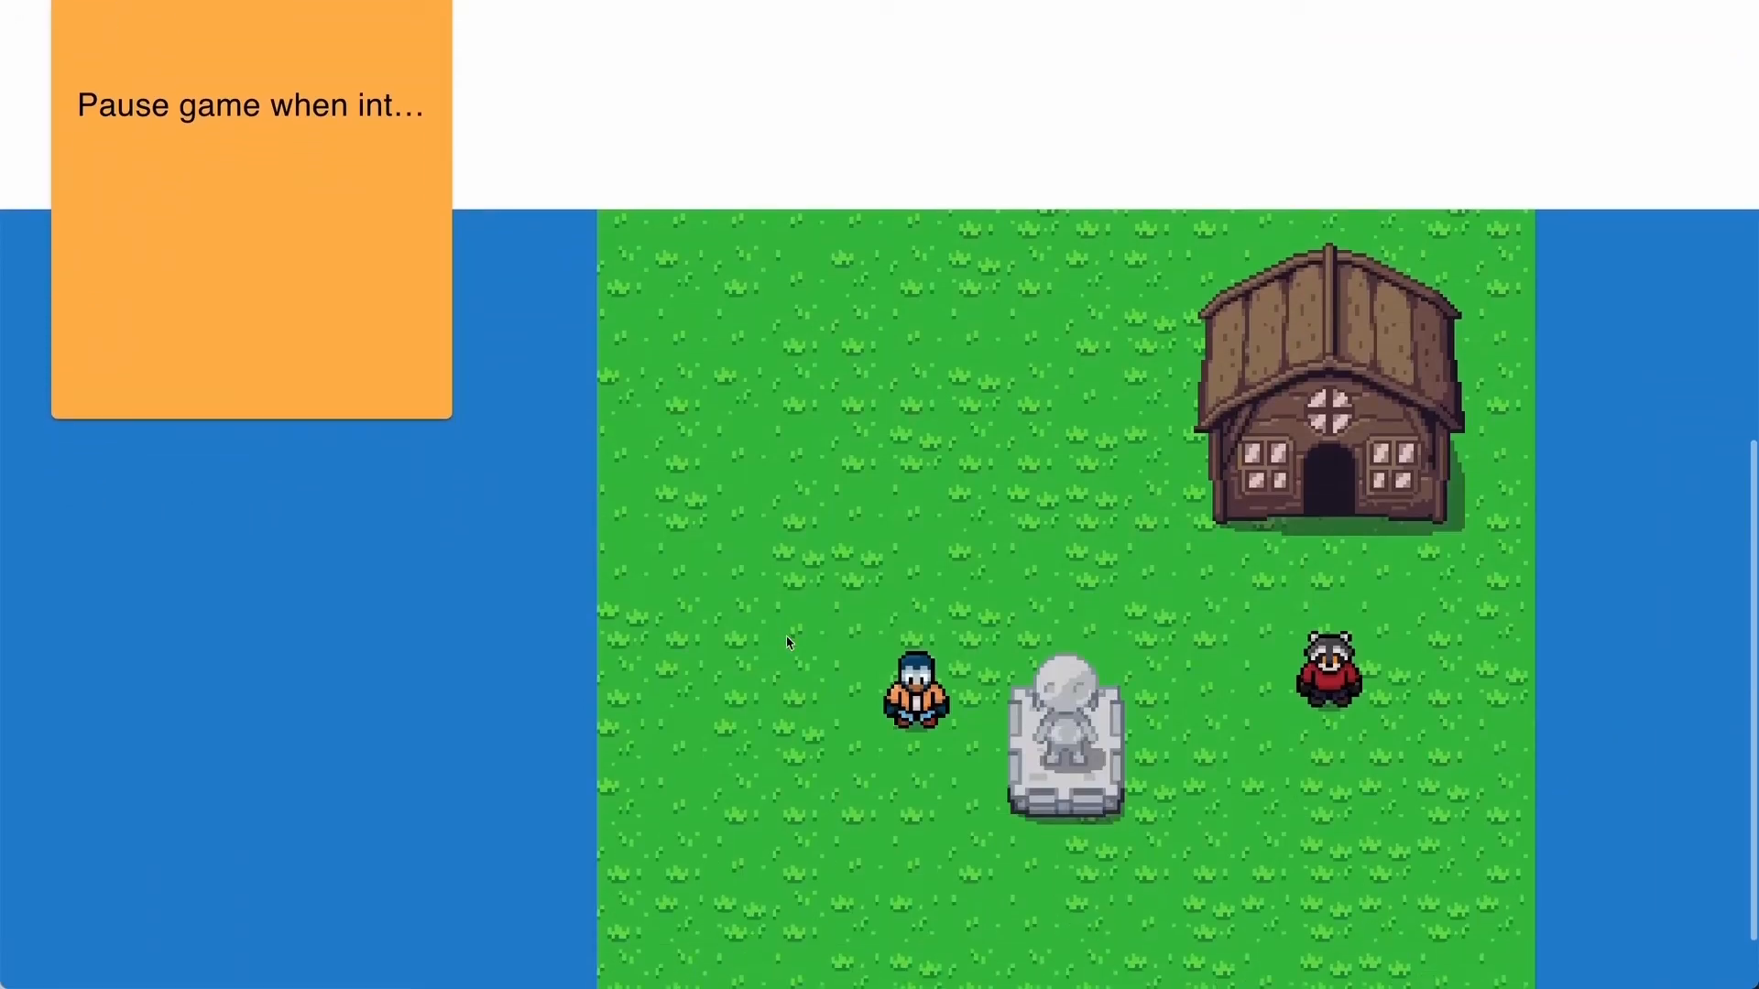
pyautogui.click(1654, 887)
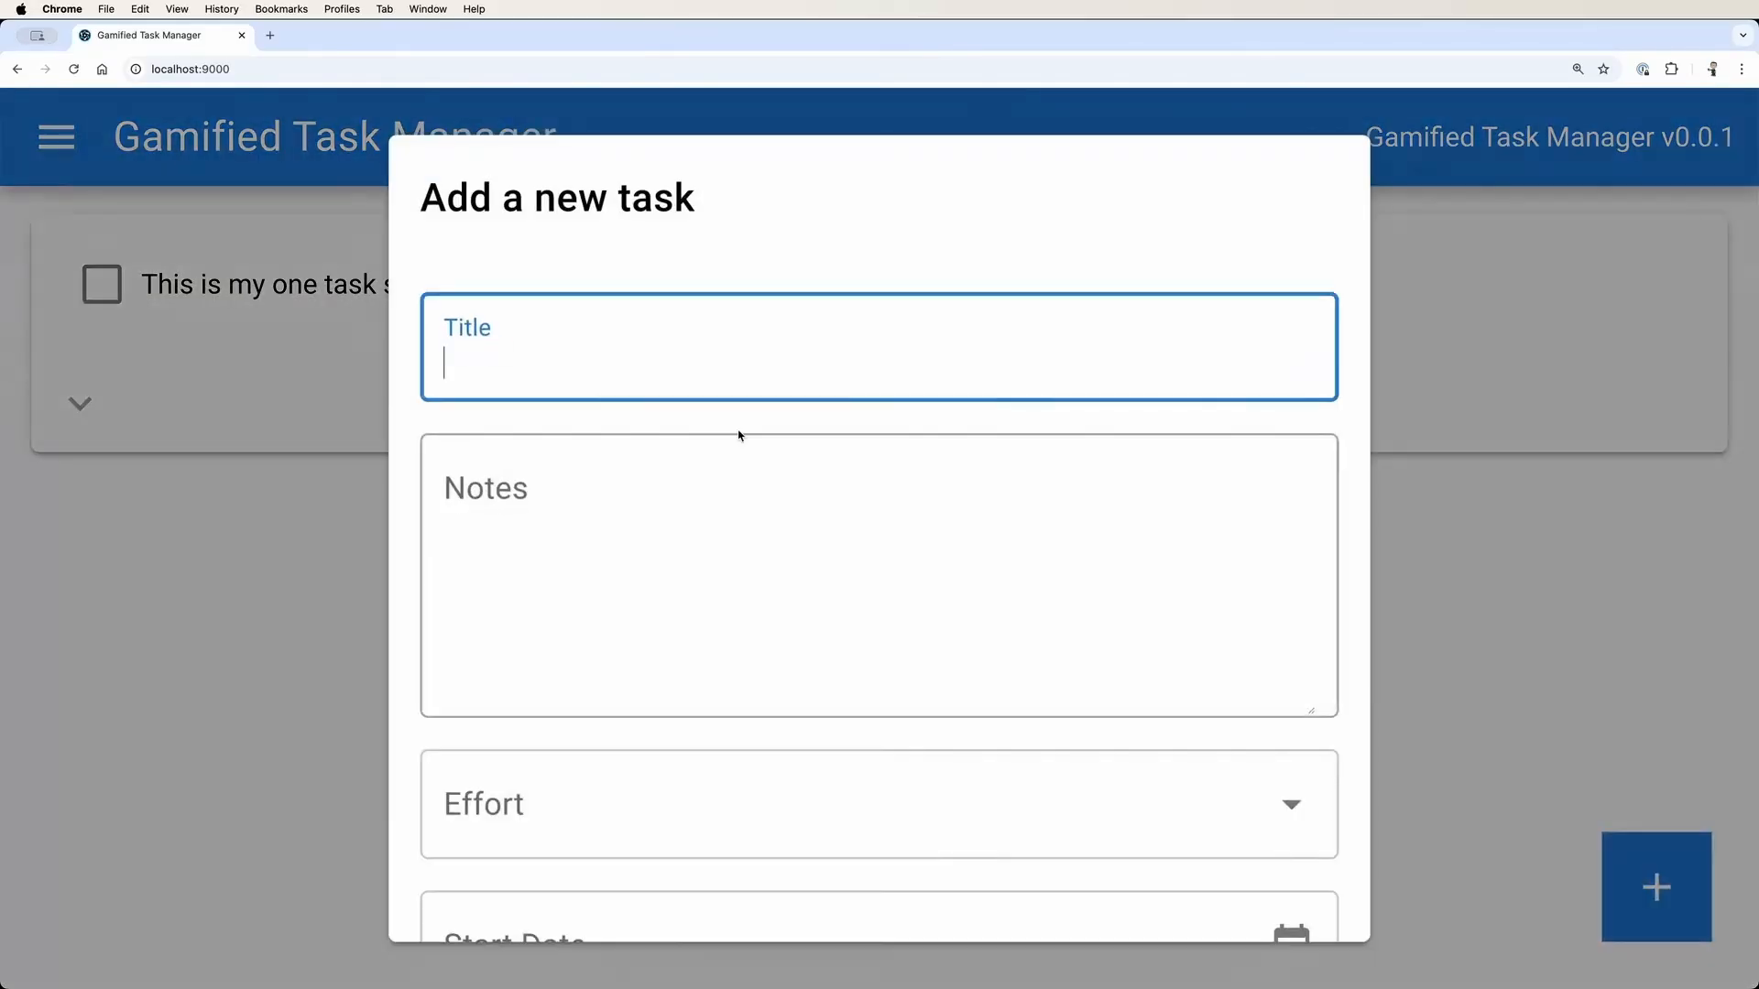
pyautogui.write('No more logi')
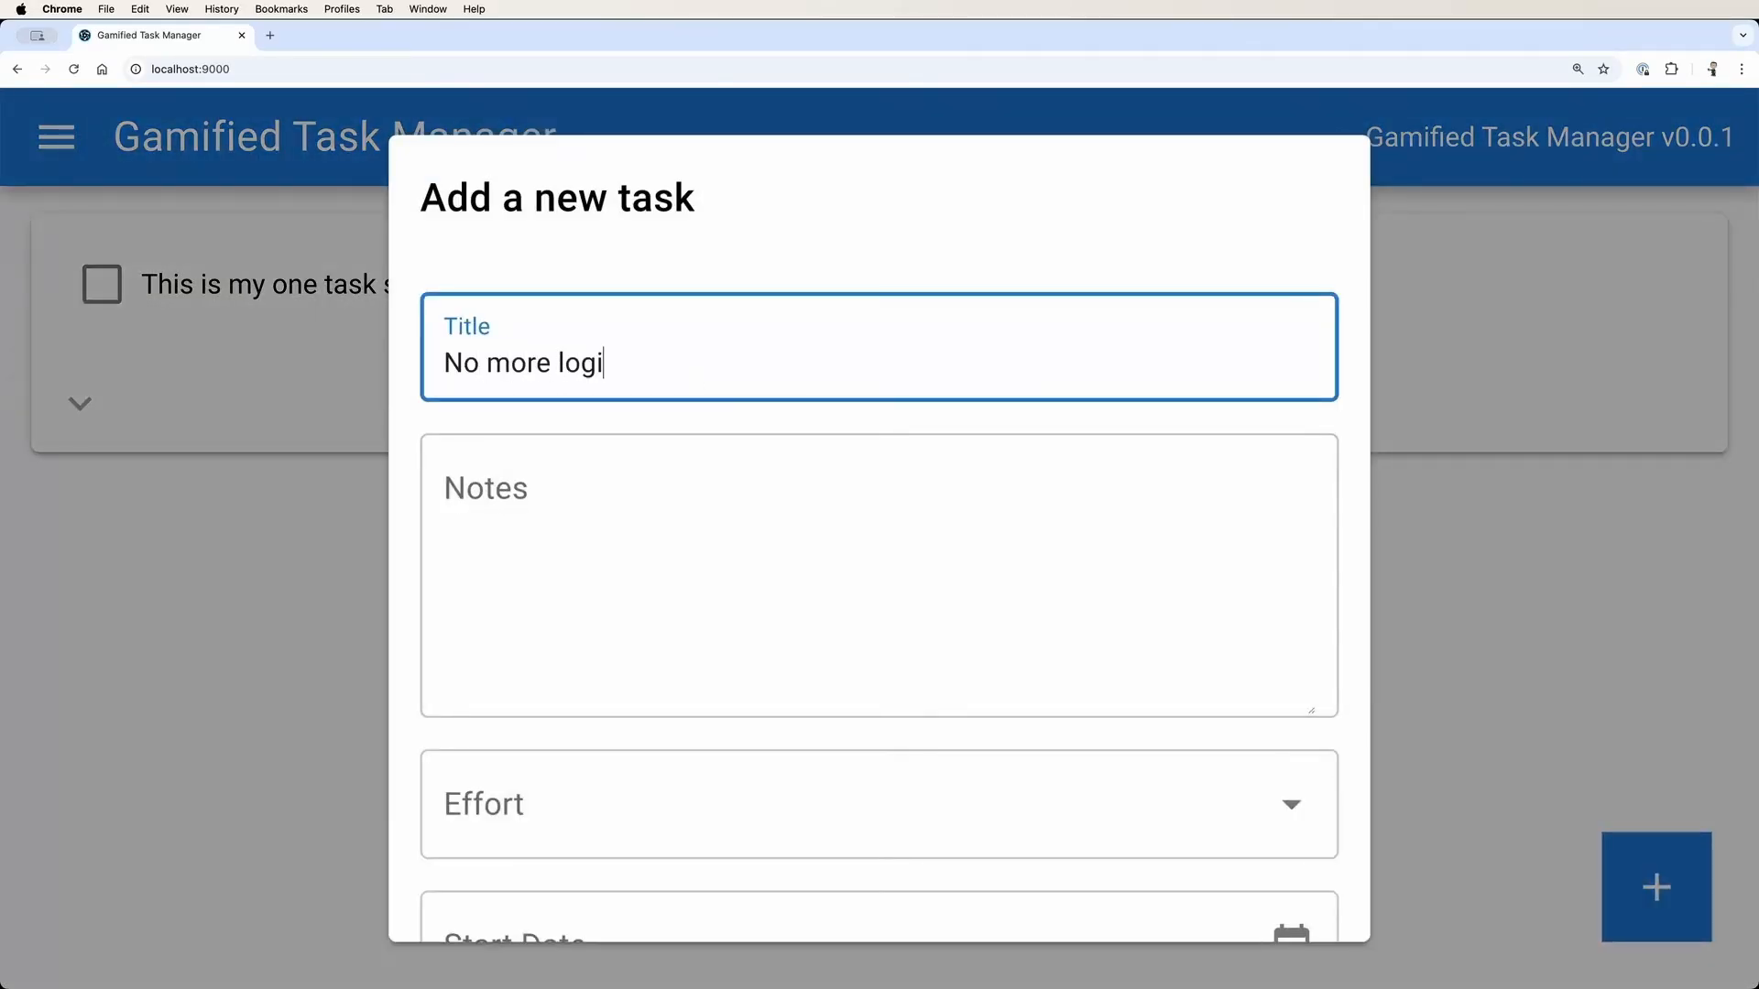
pyautogui.write('stical garb')
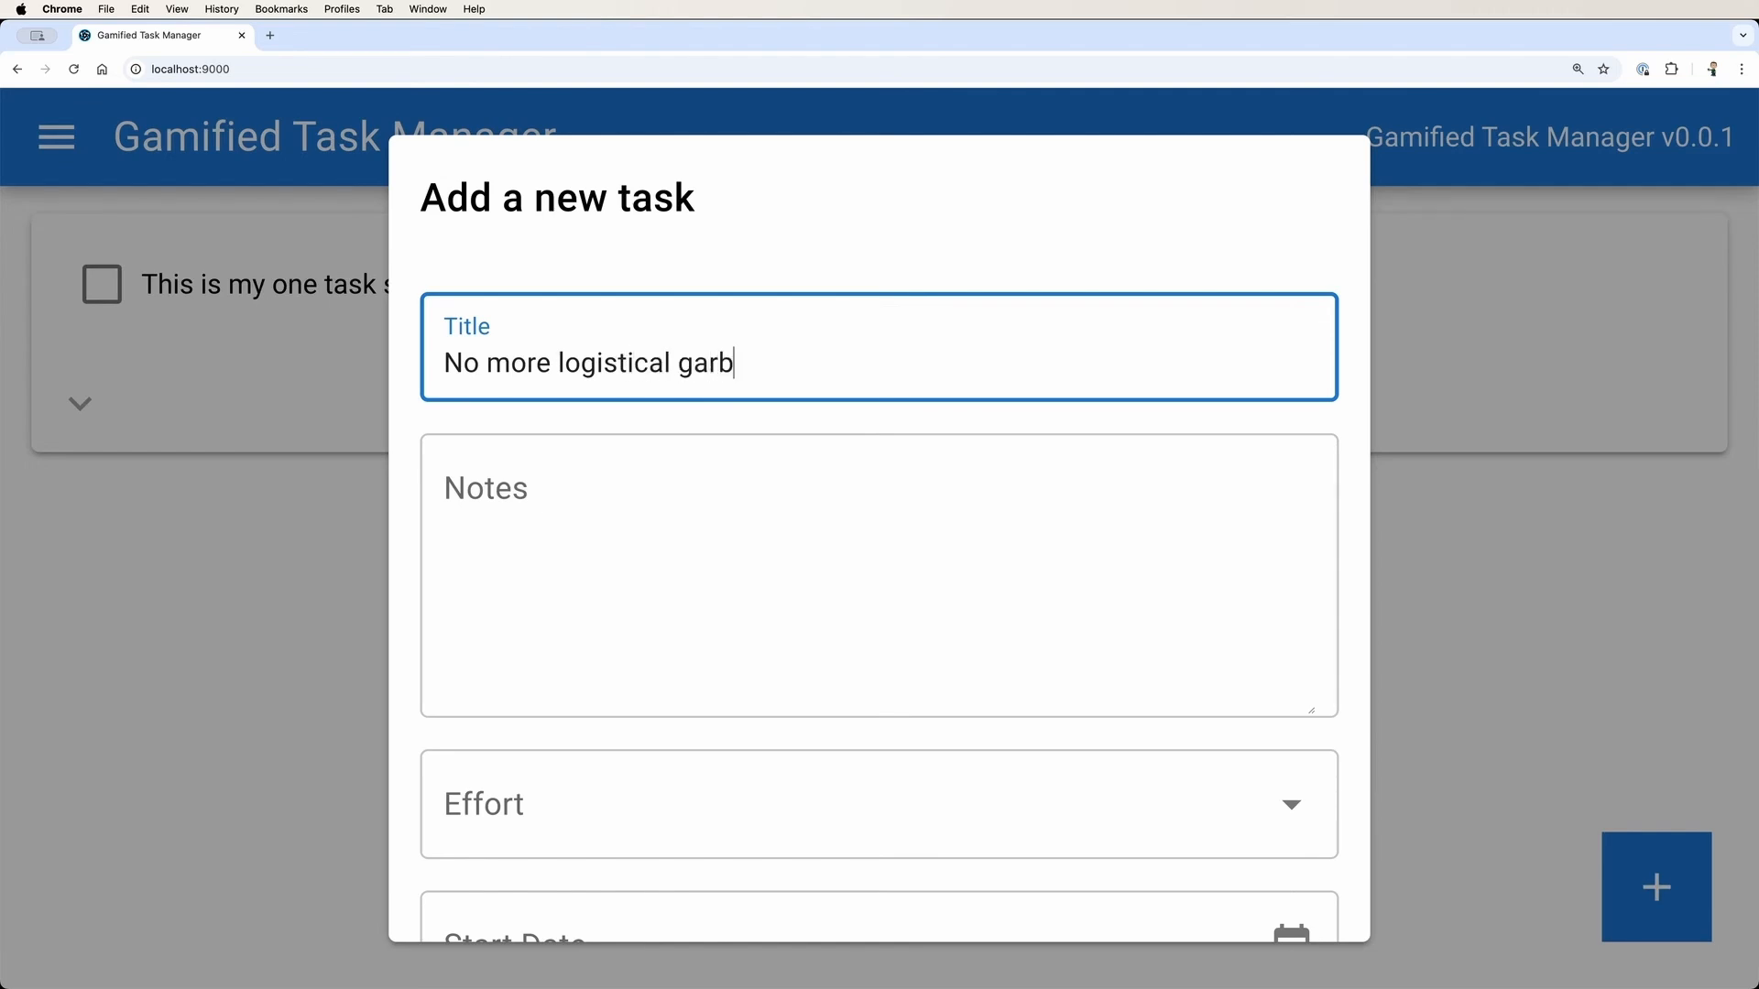
pyautogui.write('No more drow')
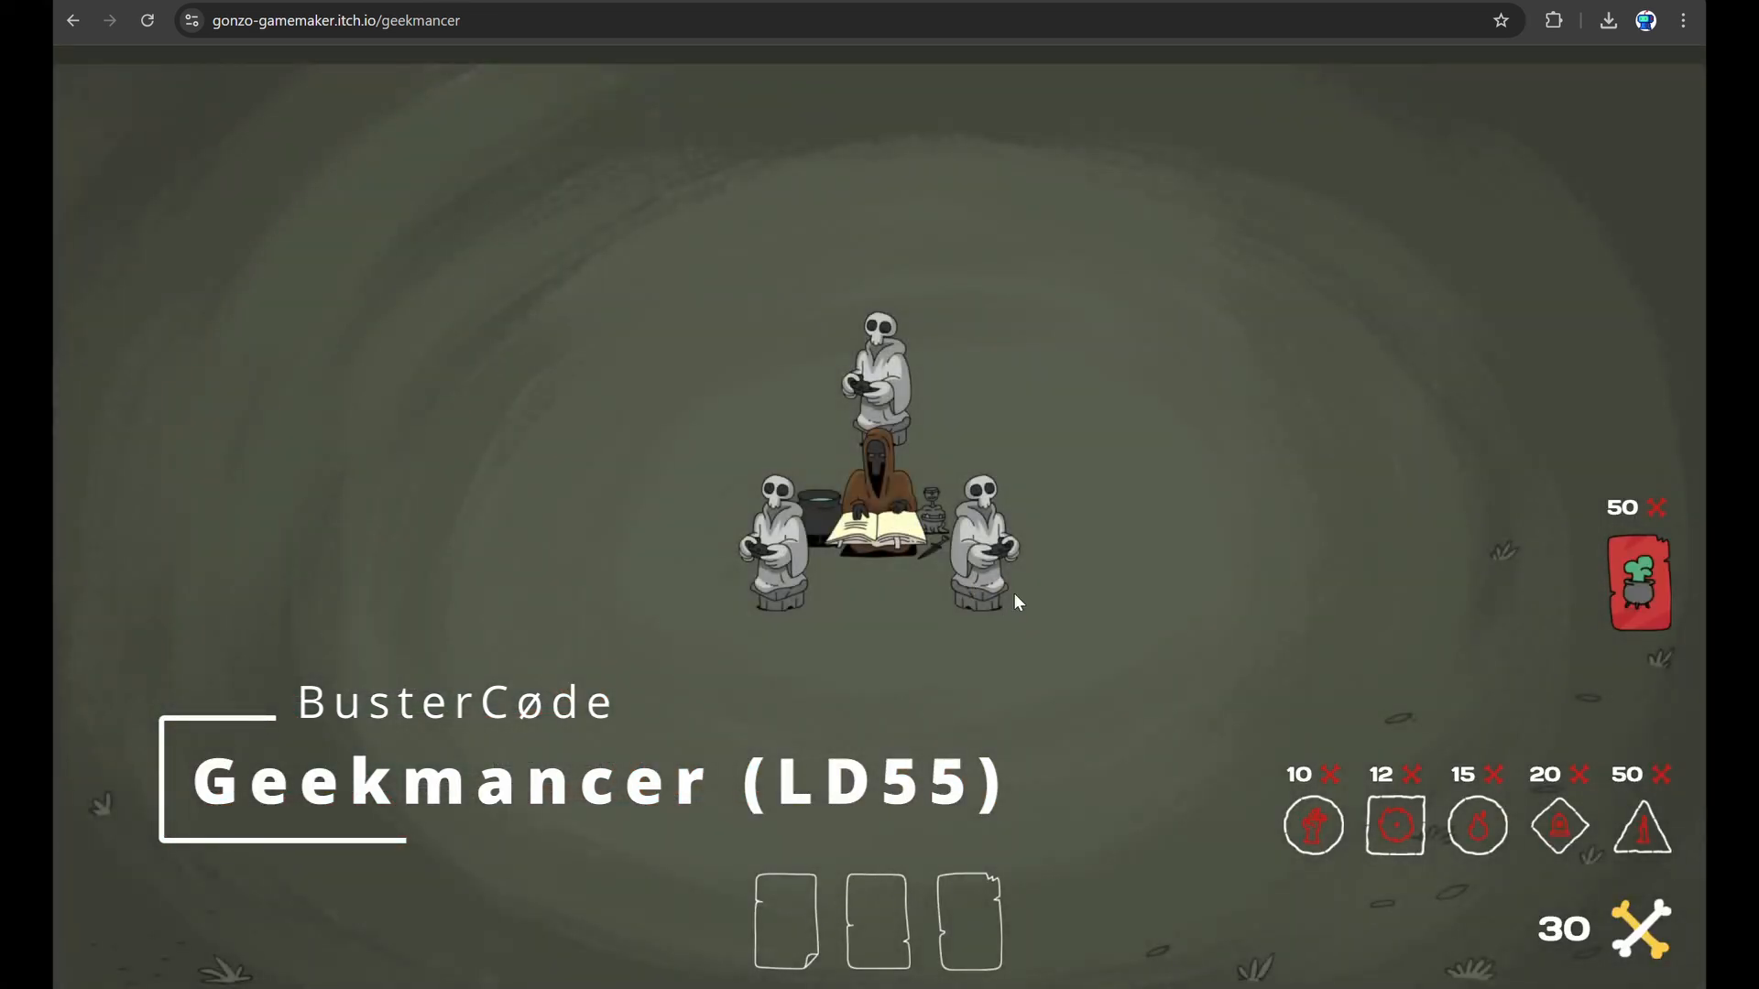
pyautogui.moveTo(1282, 849)
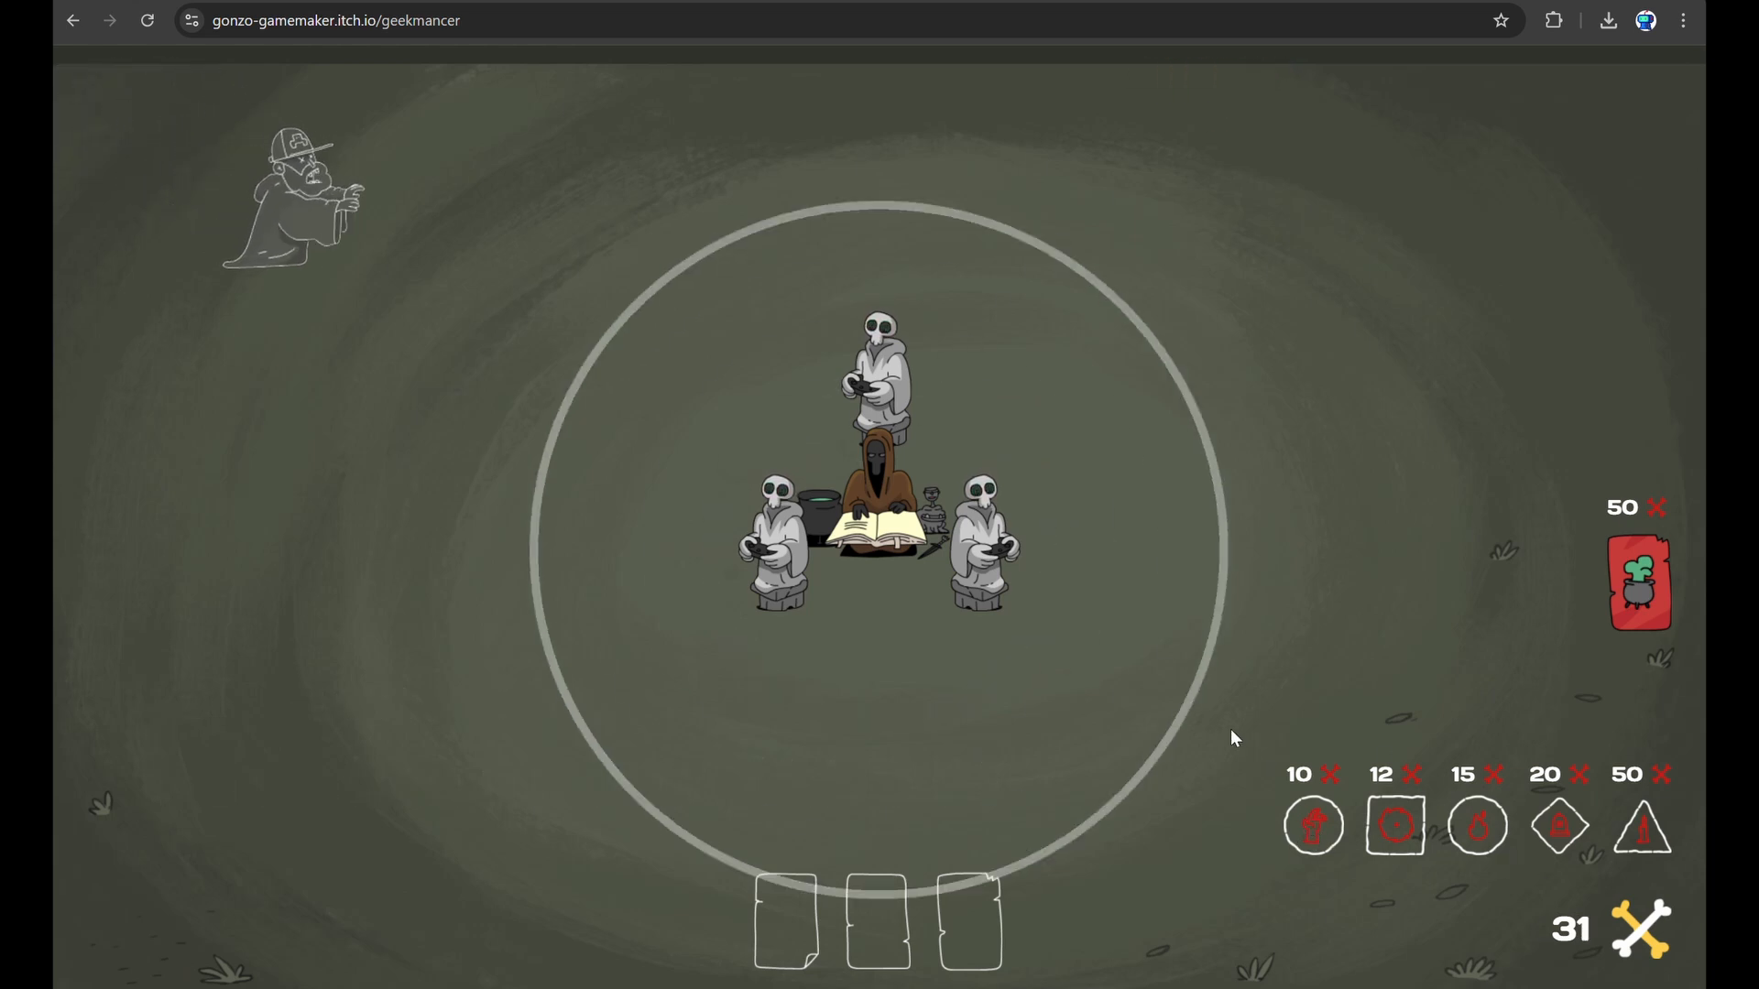
# - Place a ward around the necromancer and summon the 15-bone defence
pyautogui.click(1394, 826)
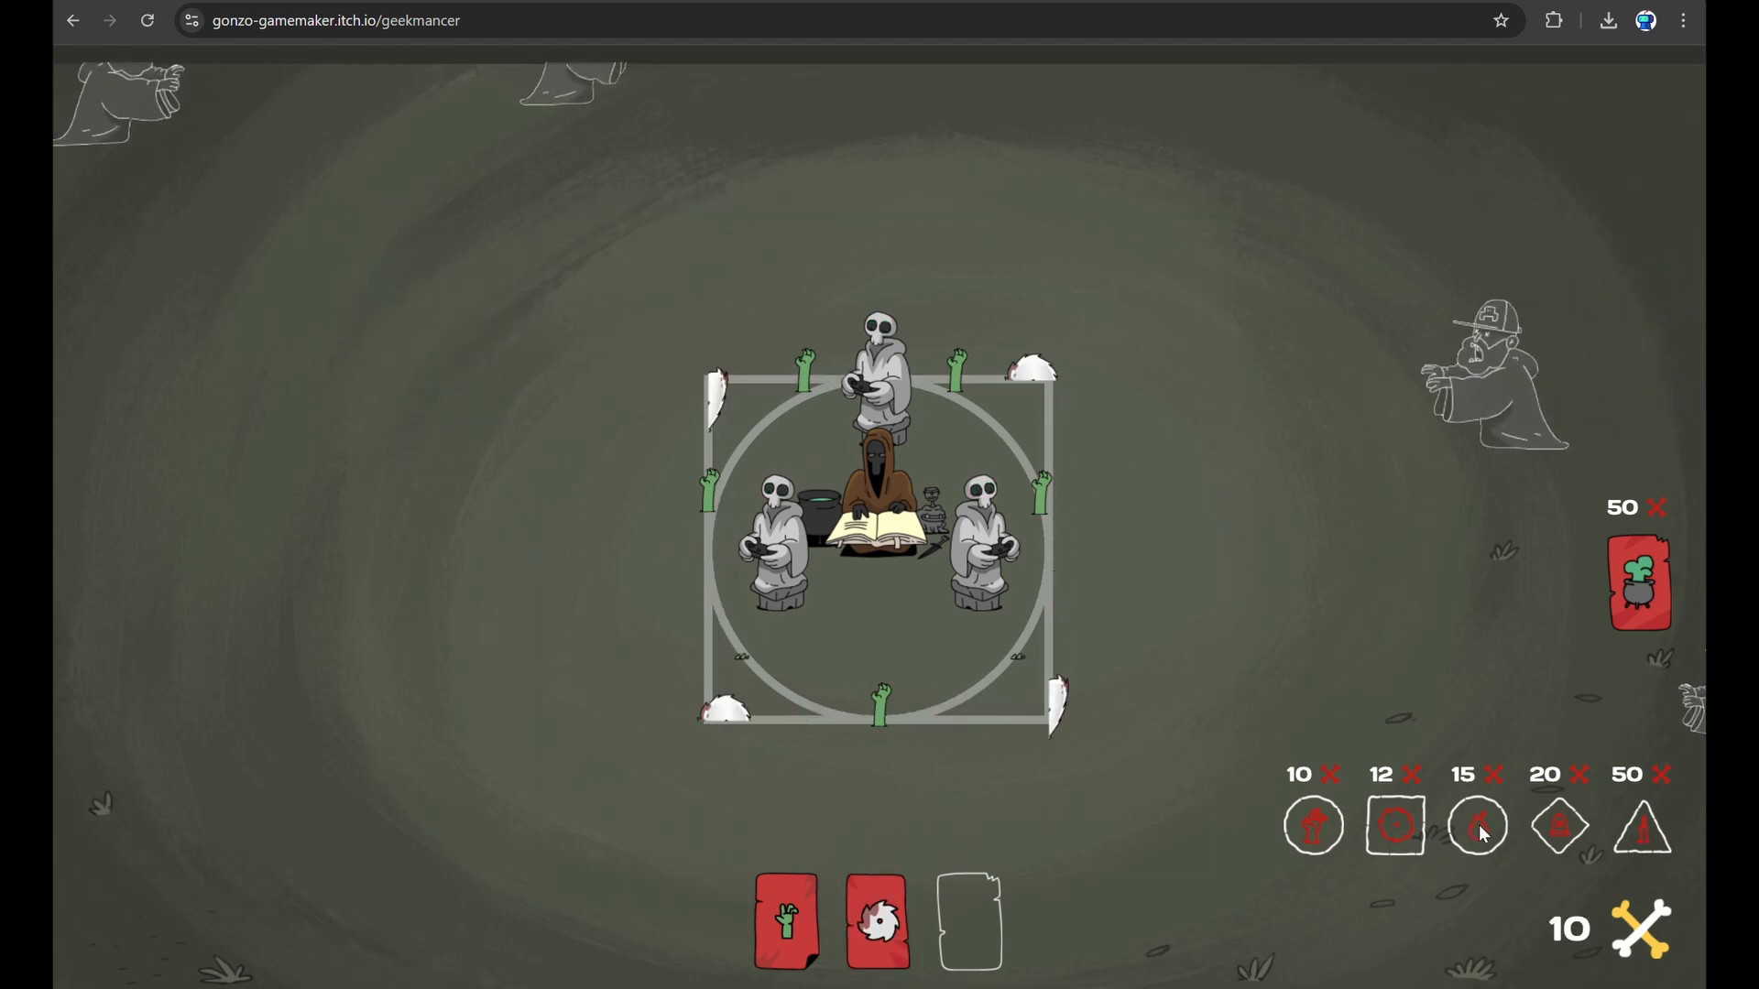
pyautogui.click(1478, 826)
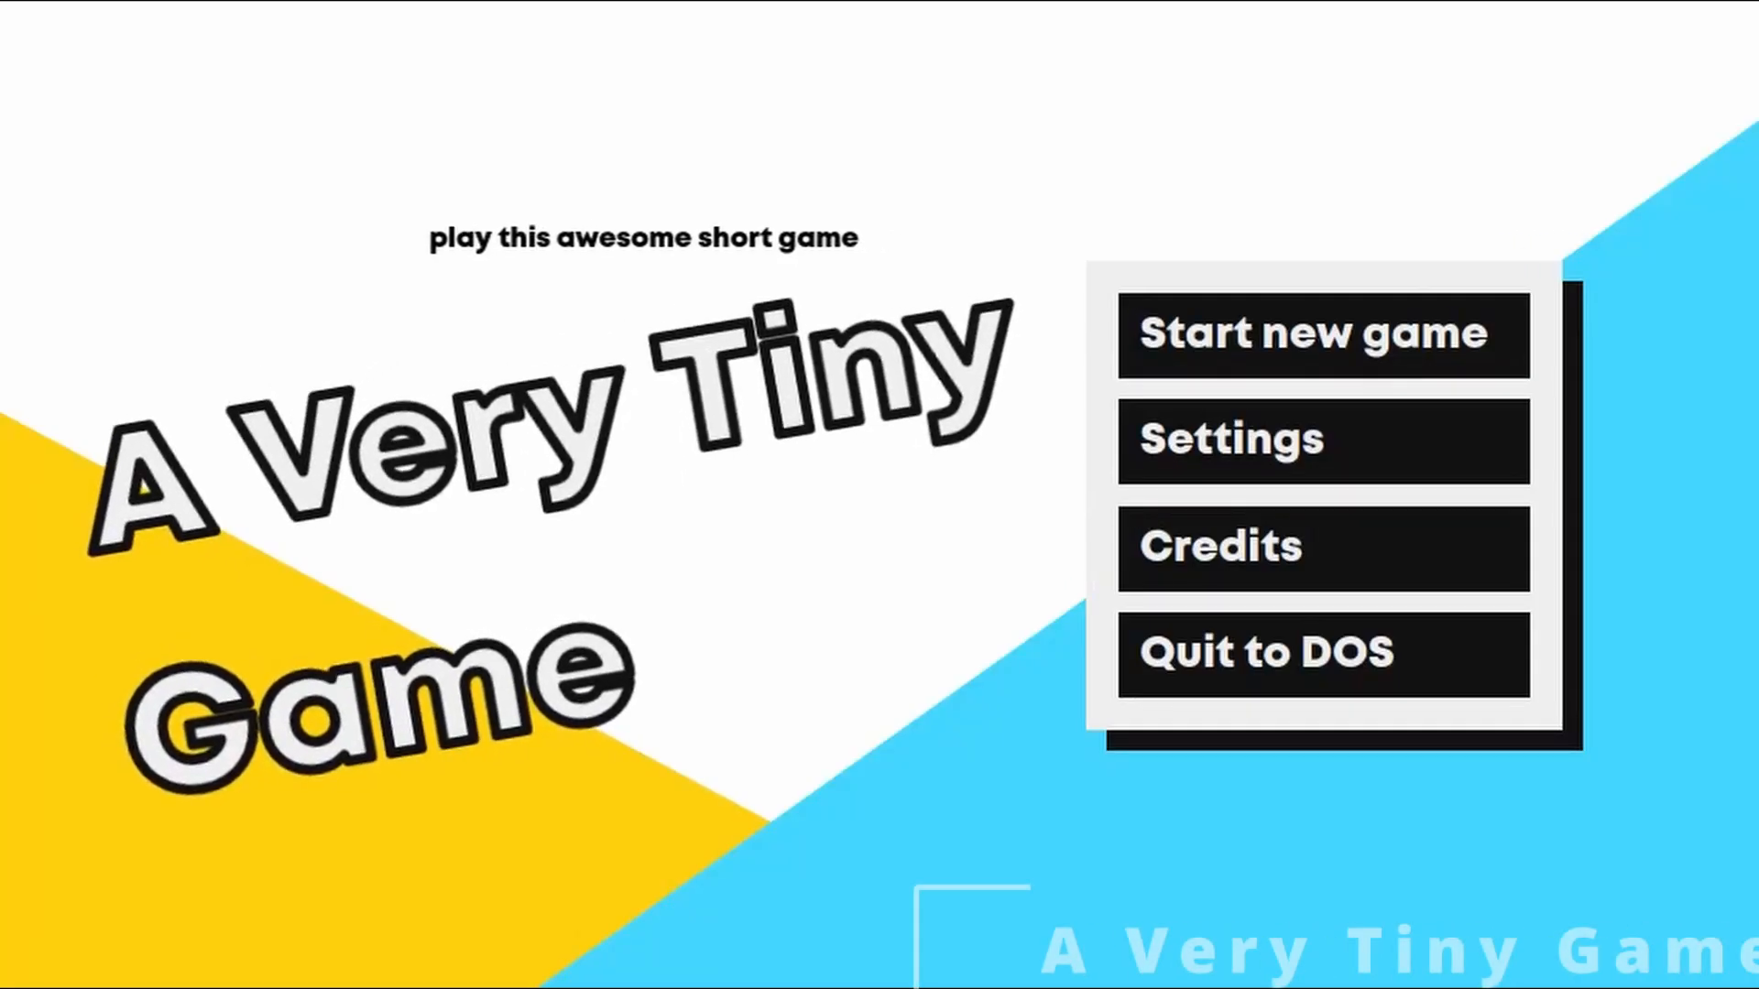
# - Choose Start new game on the title menu
pyautogui.click(1320, 437)
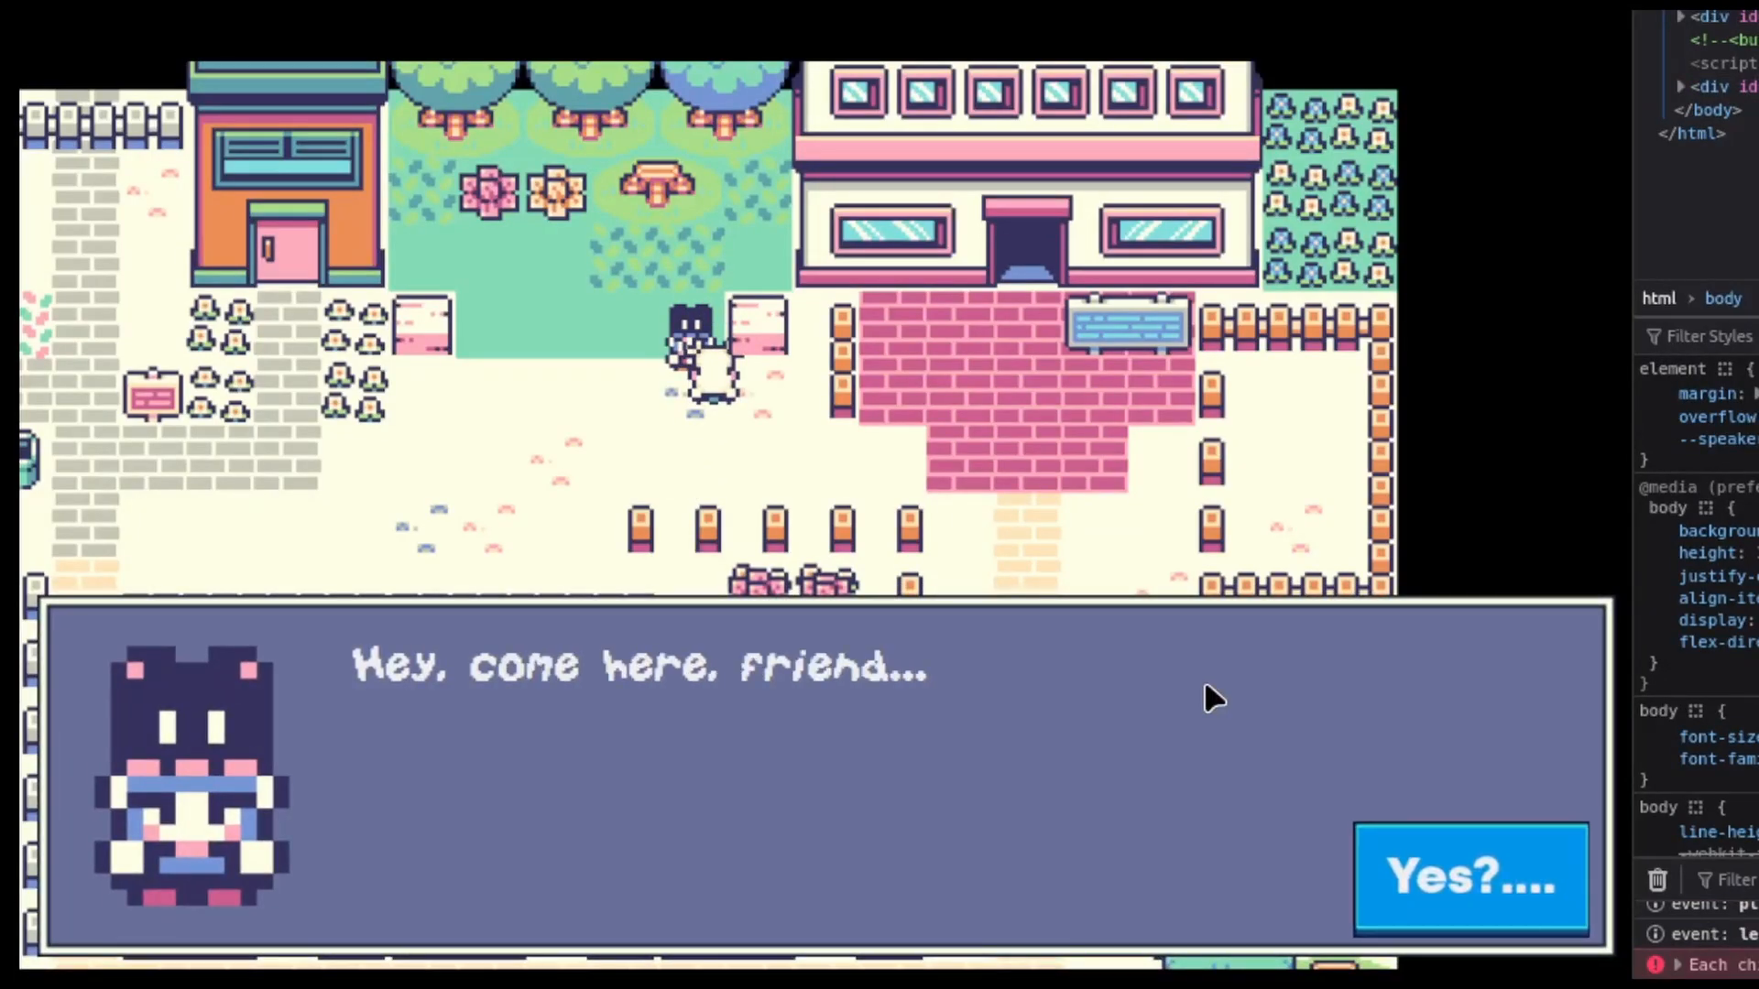
# - Reply 'Yes?....' to the cat and pick an answer to its question
pyautogui.click(1469, 877)
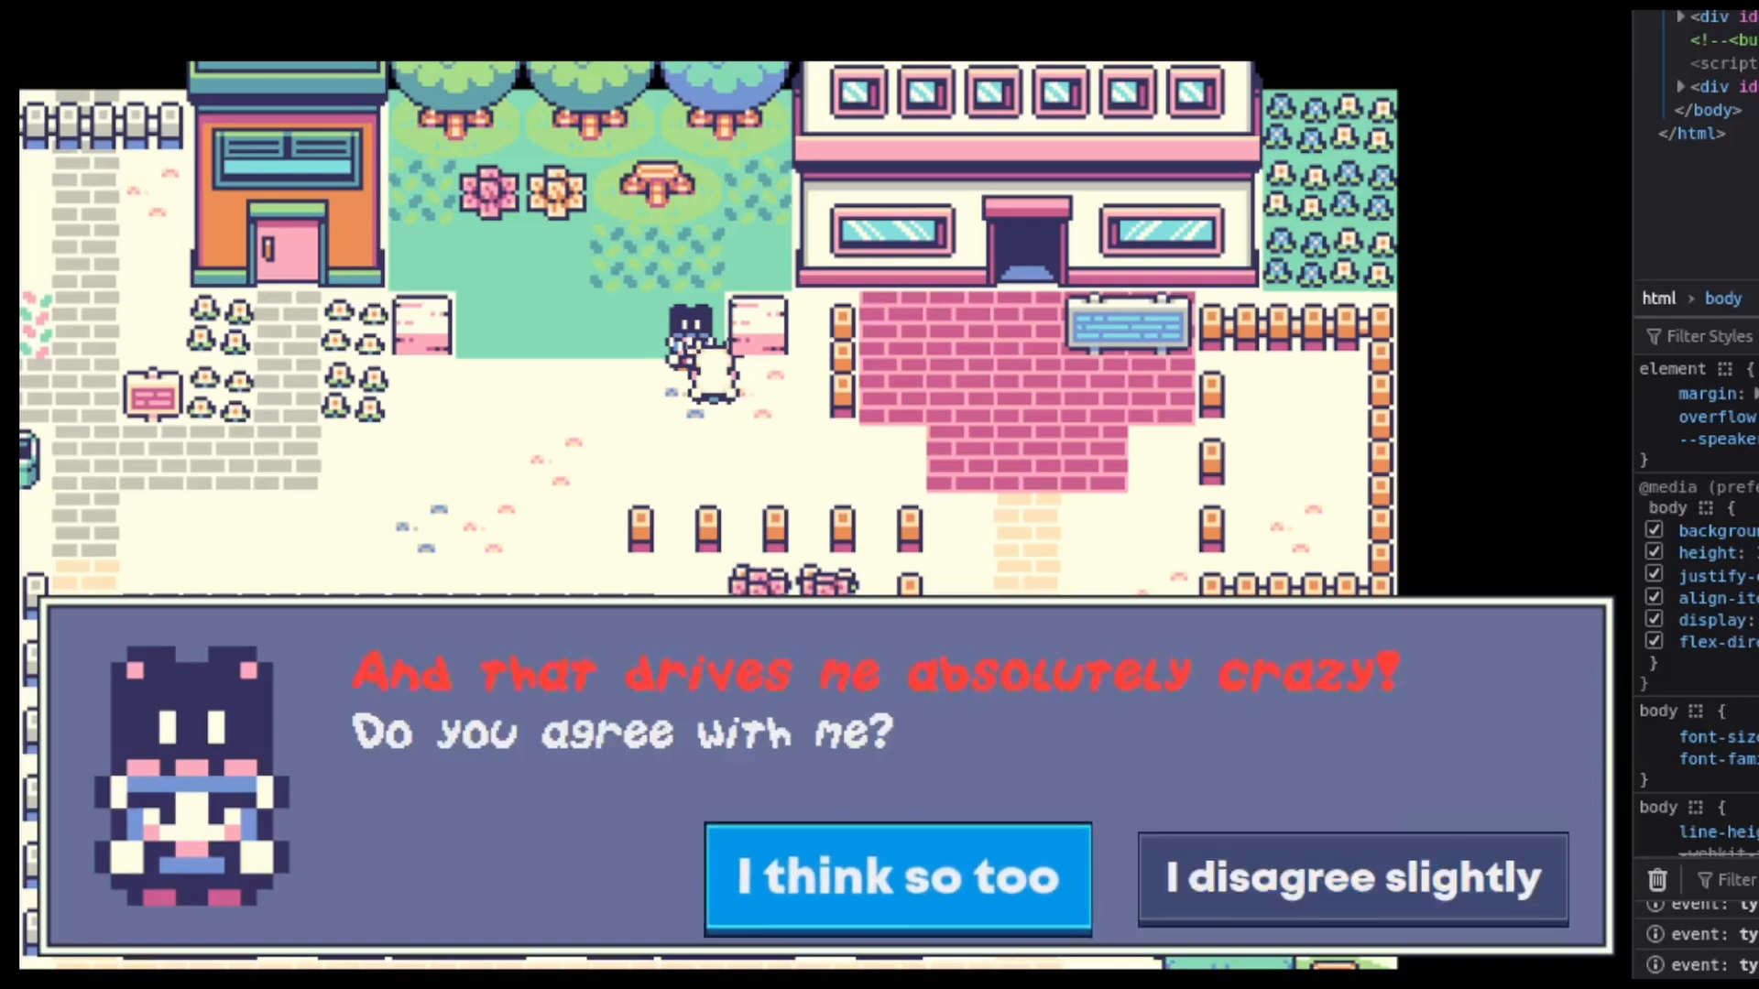
pyautogui.click(896, 878)
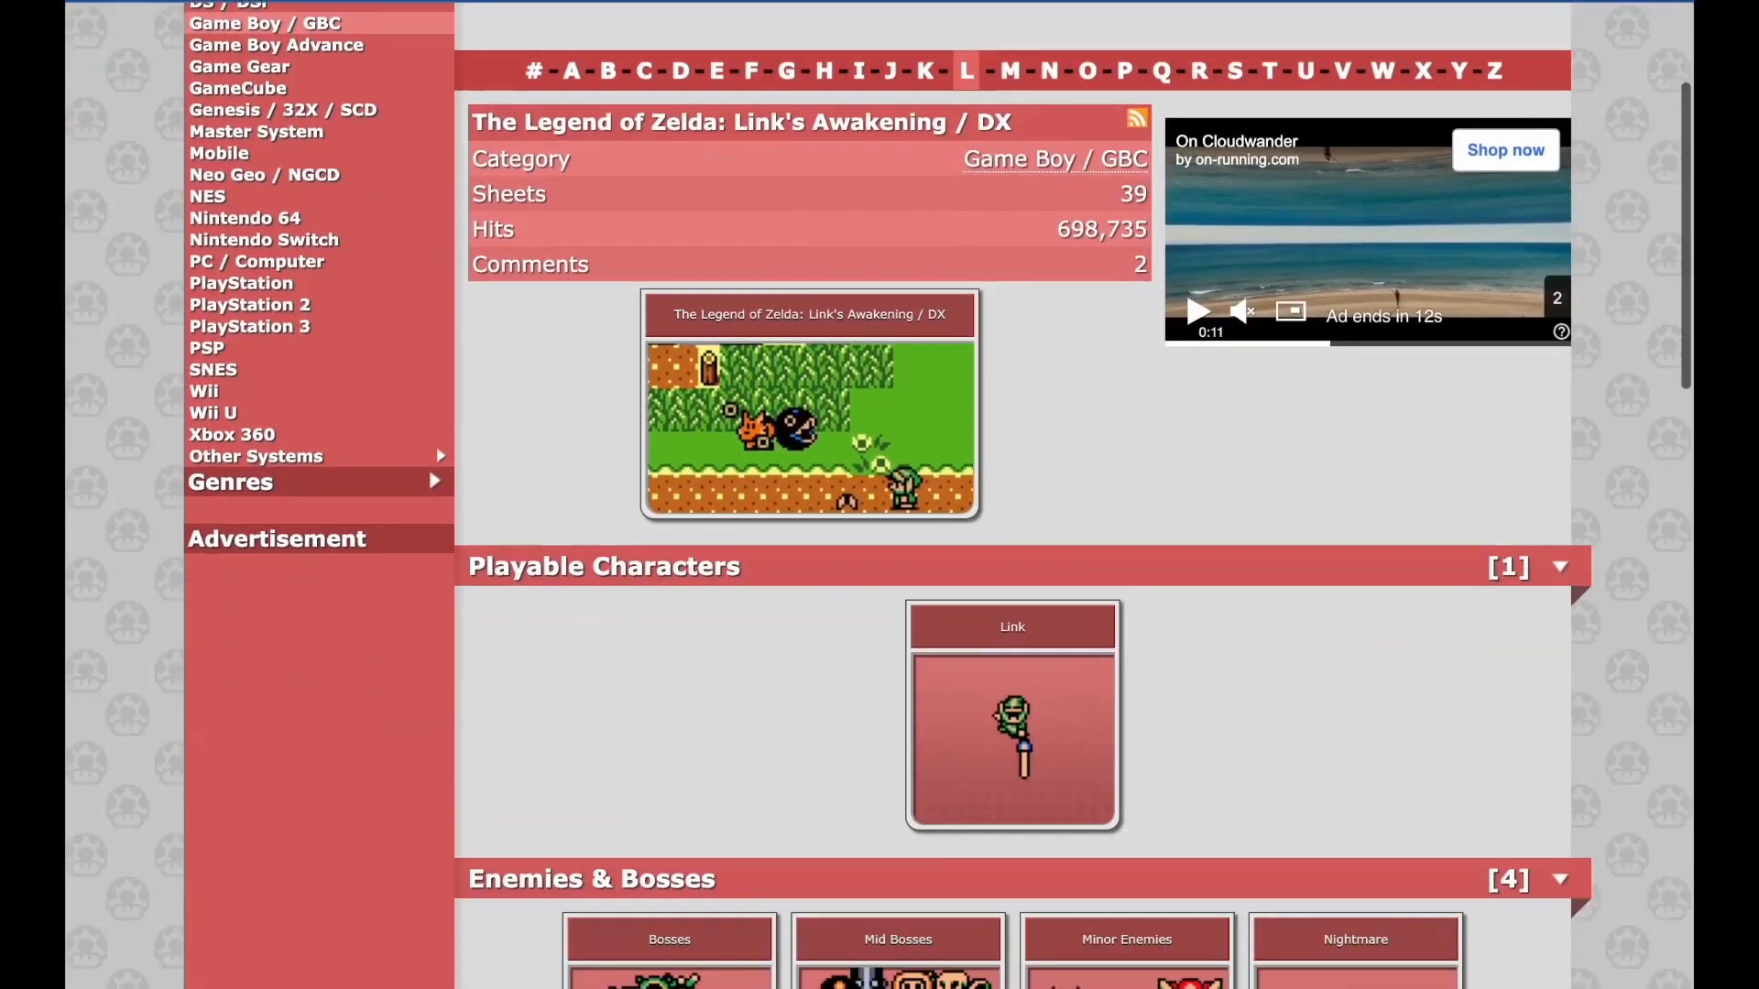
# - Browse the Spriters Resource page, then view the Marin and shopkeeper sprite sheets
pyautogui.scroll(-3)
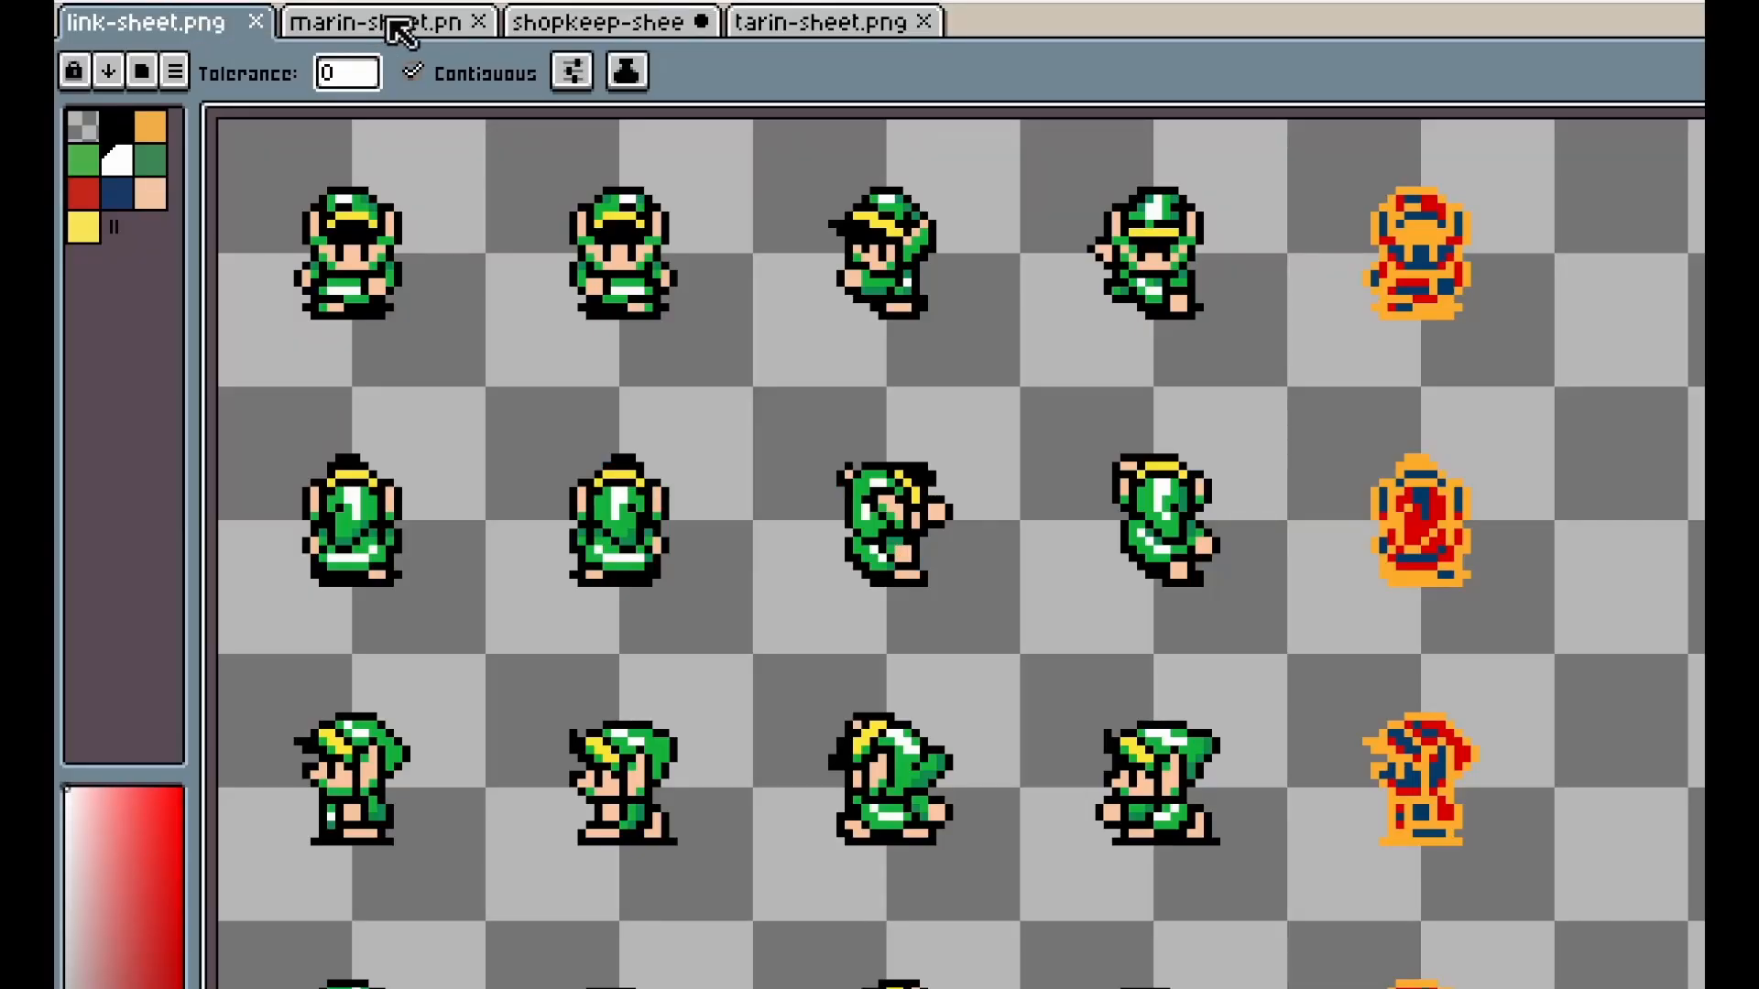
pyautogui.click(606, 22)
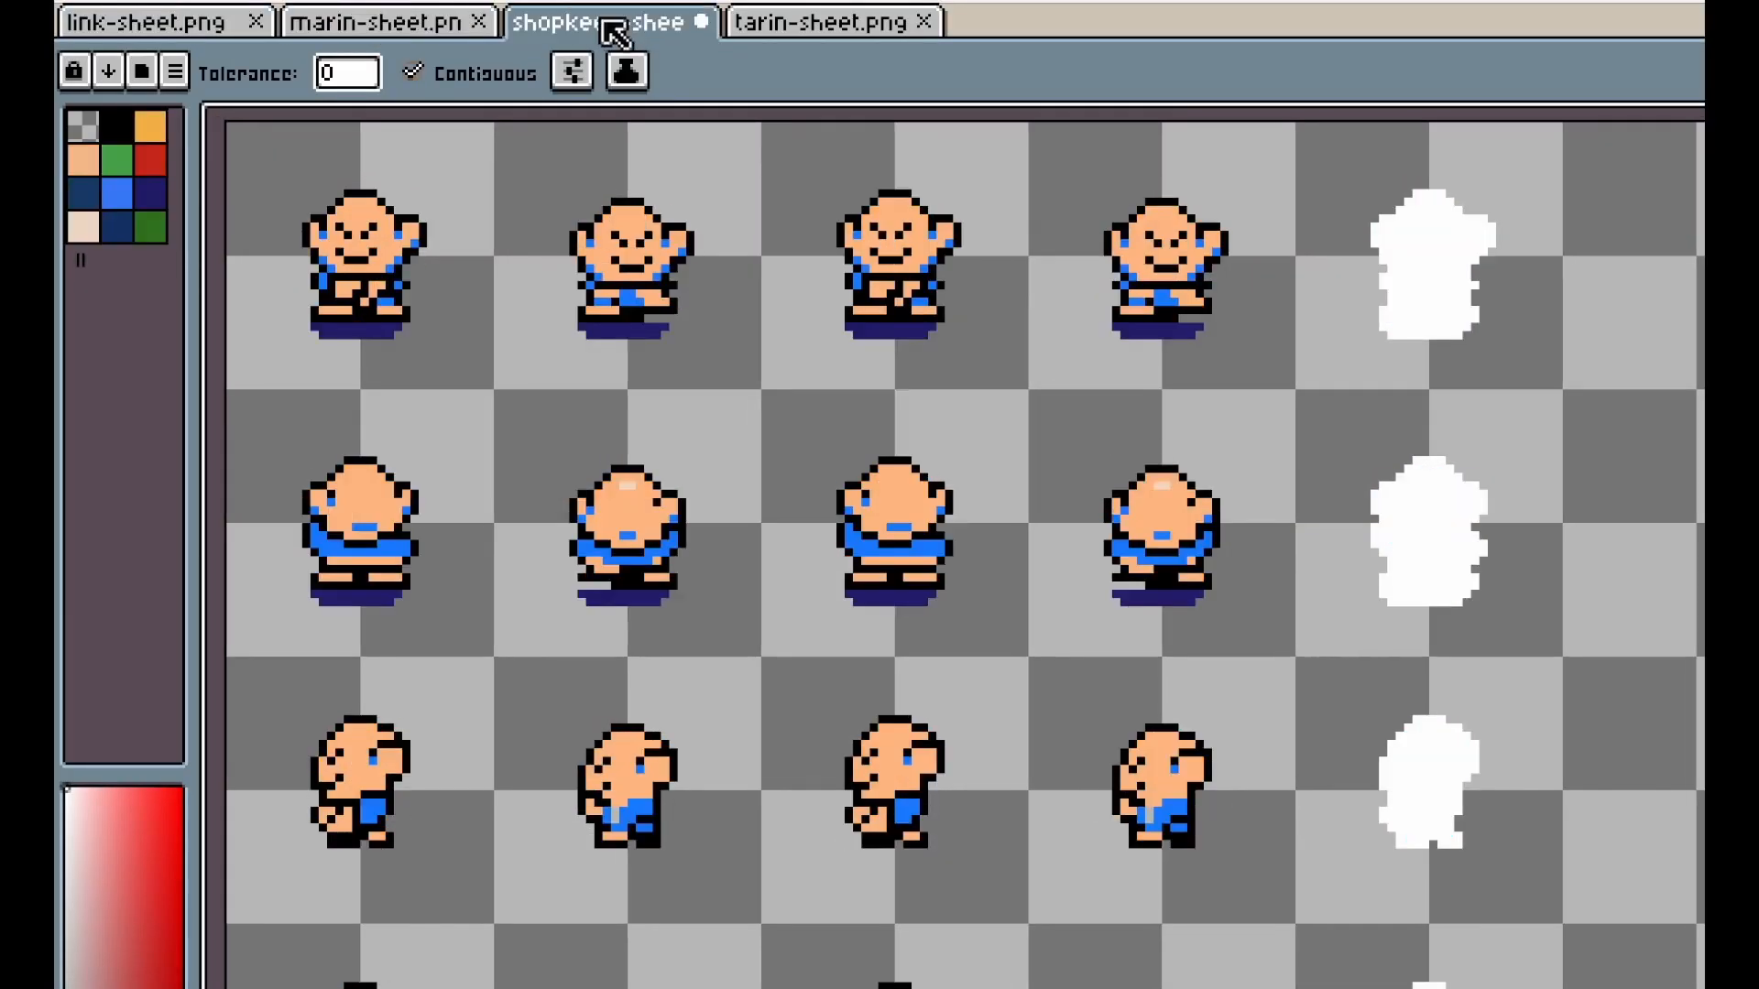
pyautogui.click(829, 22)
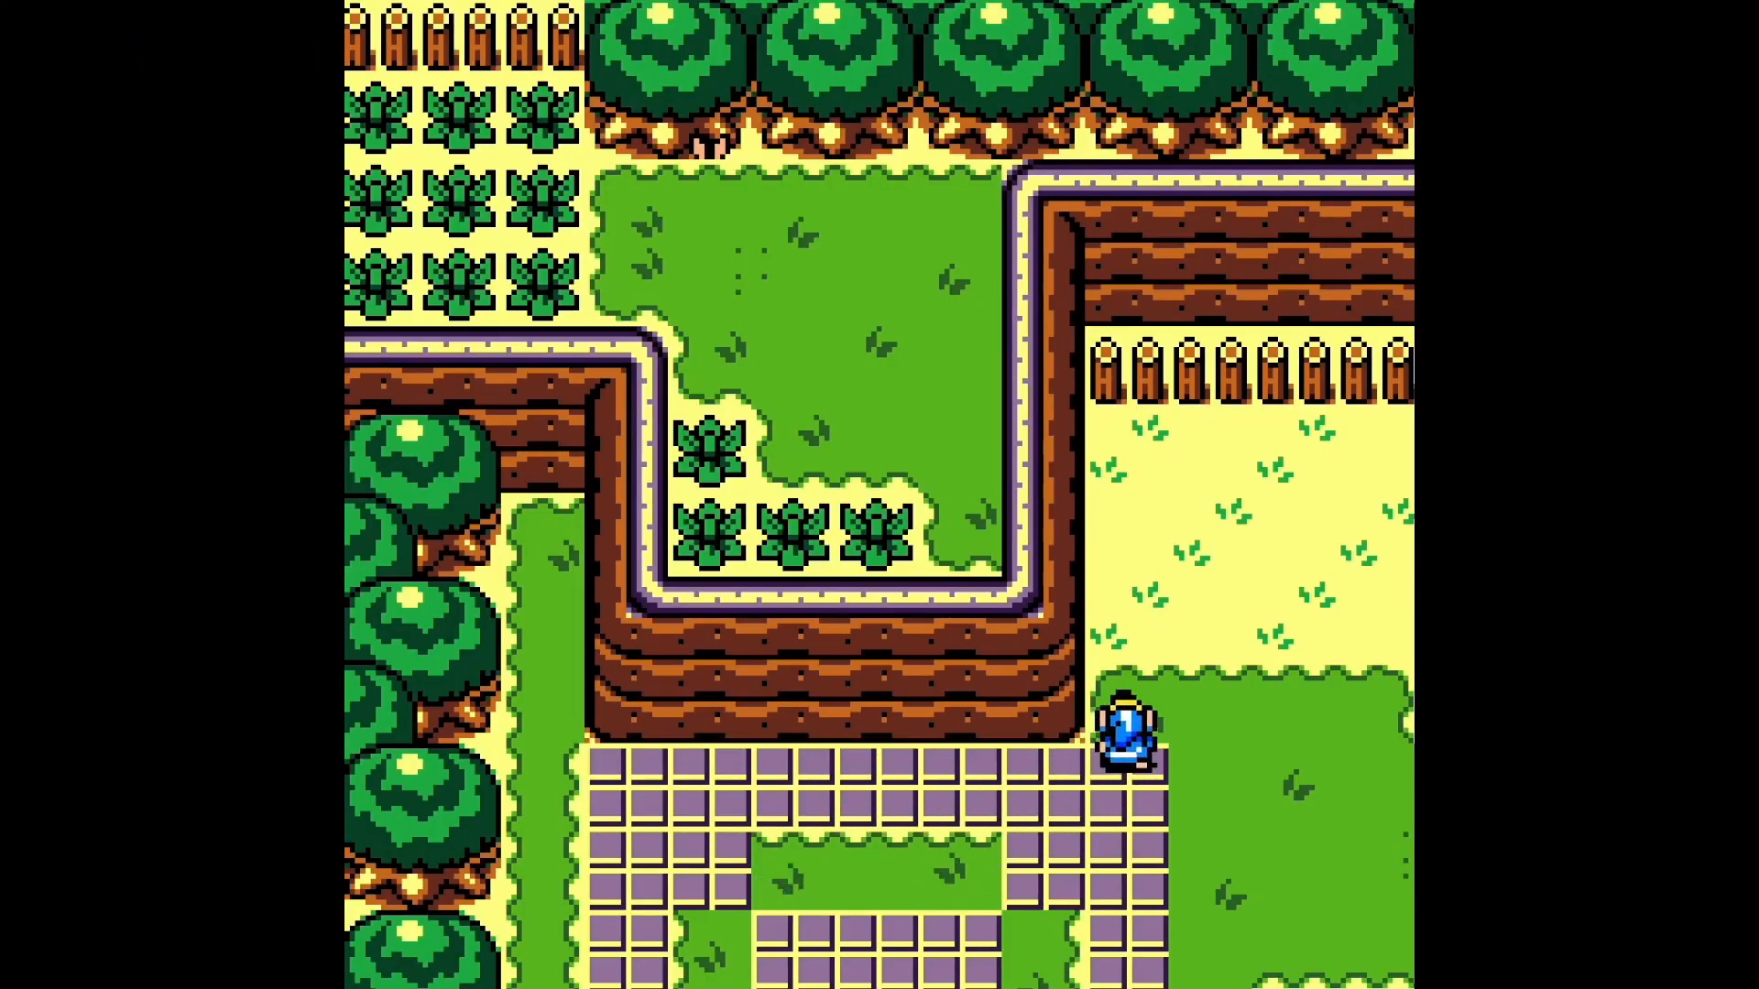
# - Walk the hero up the map, then scroll through the PeerJS library page
pyautogui.press('Up')
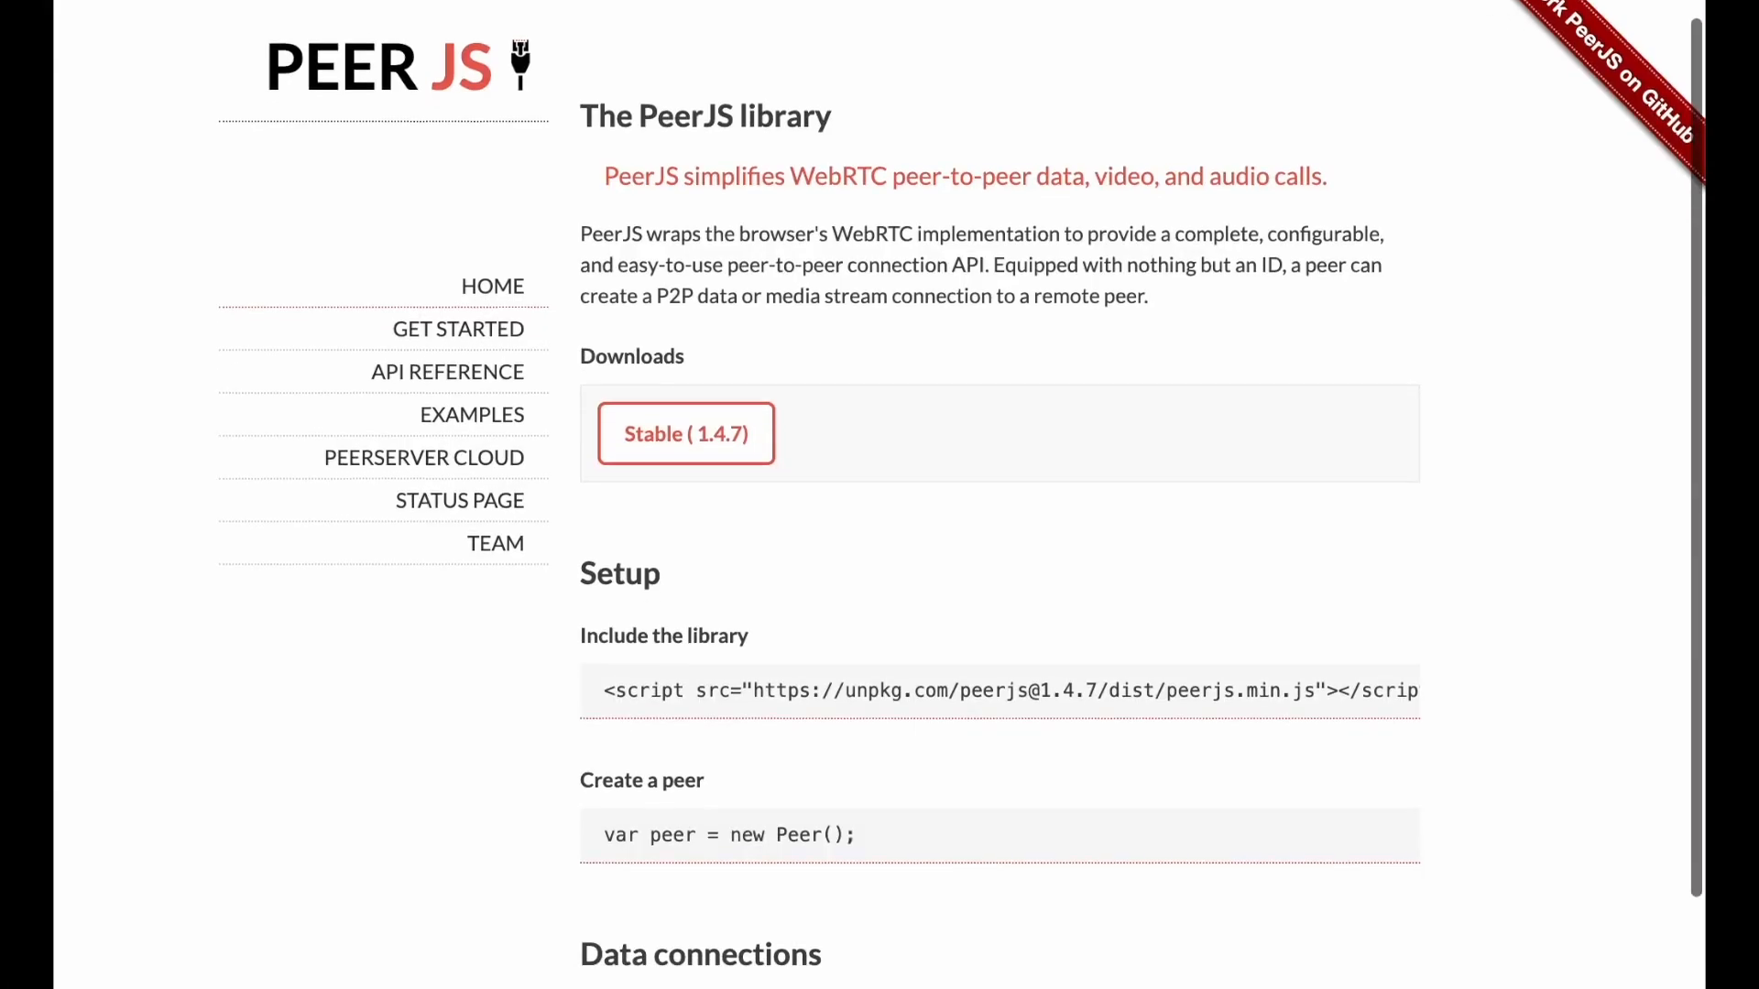
pyautogui.scroll(-3)
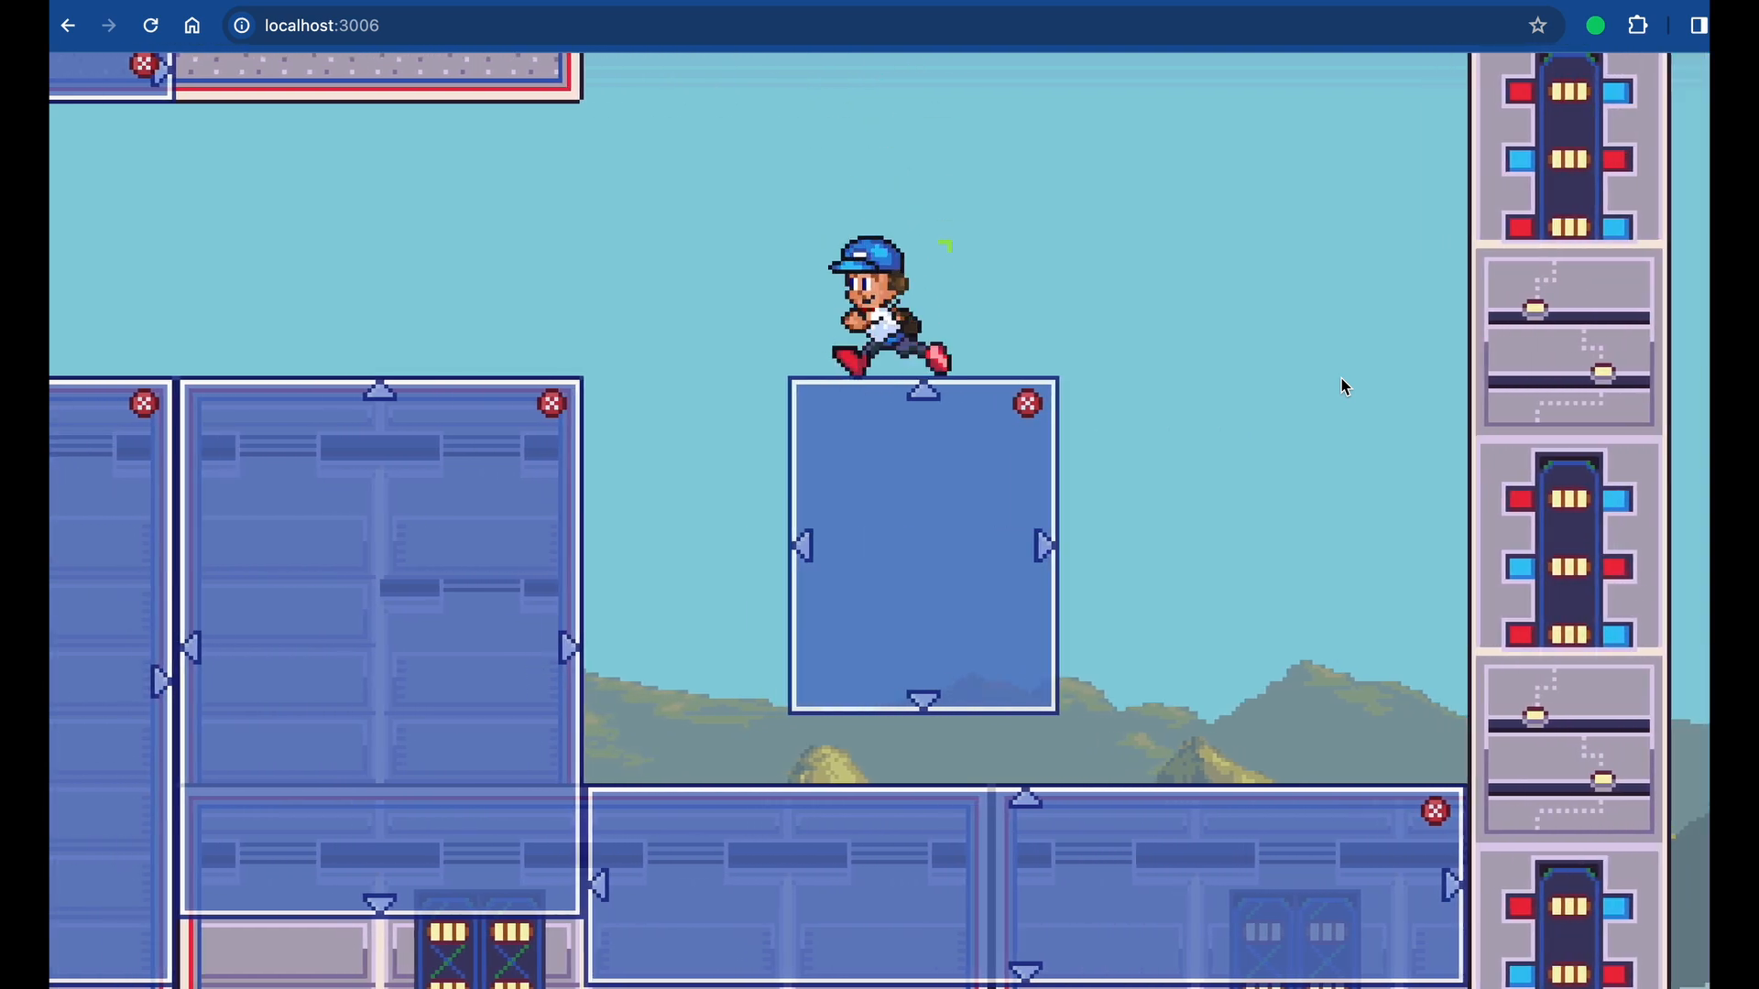
# - Scroll the platformer page sideways while the hero runs across the platforms
pyautogui.hscroll(3)
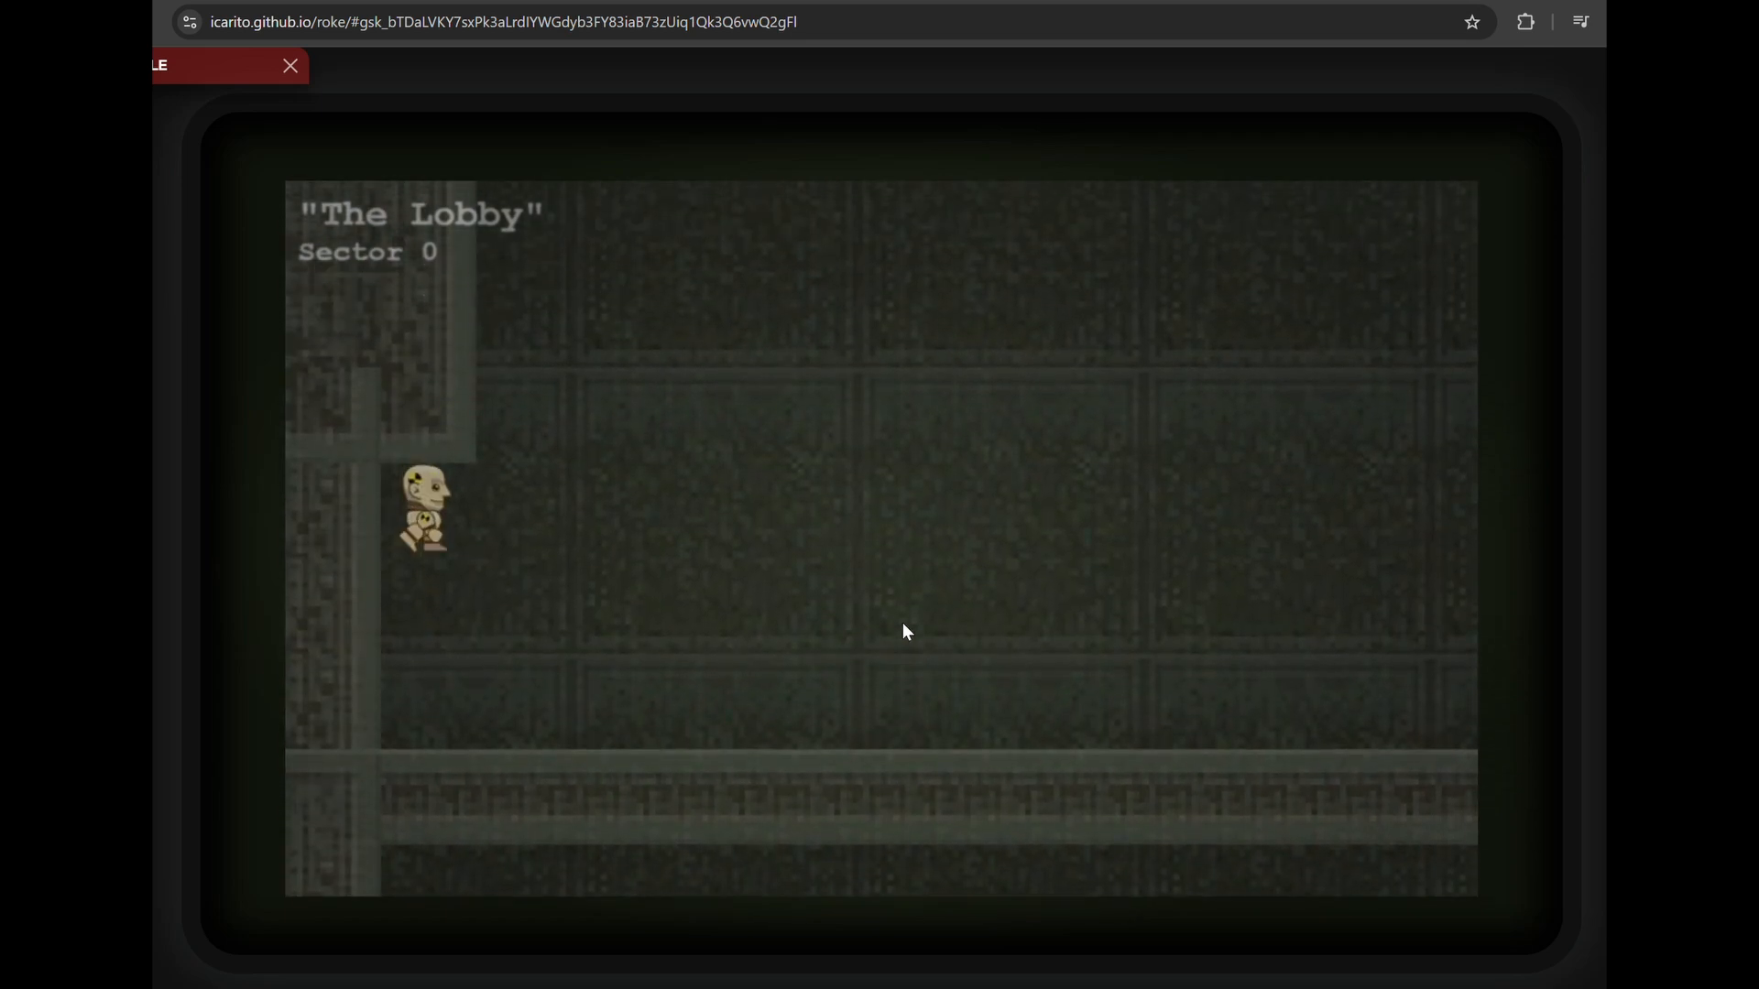
# - Climb up the Lobby shaft toward the next sector, then start a Claw Game round
pyautogui.press('up')
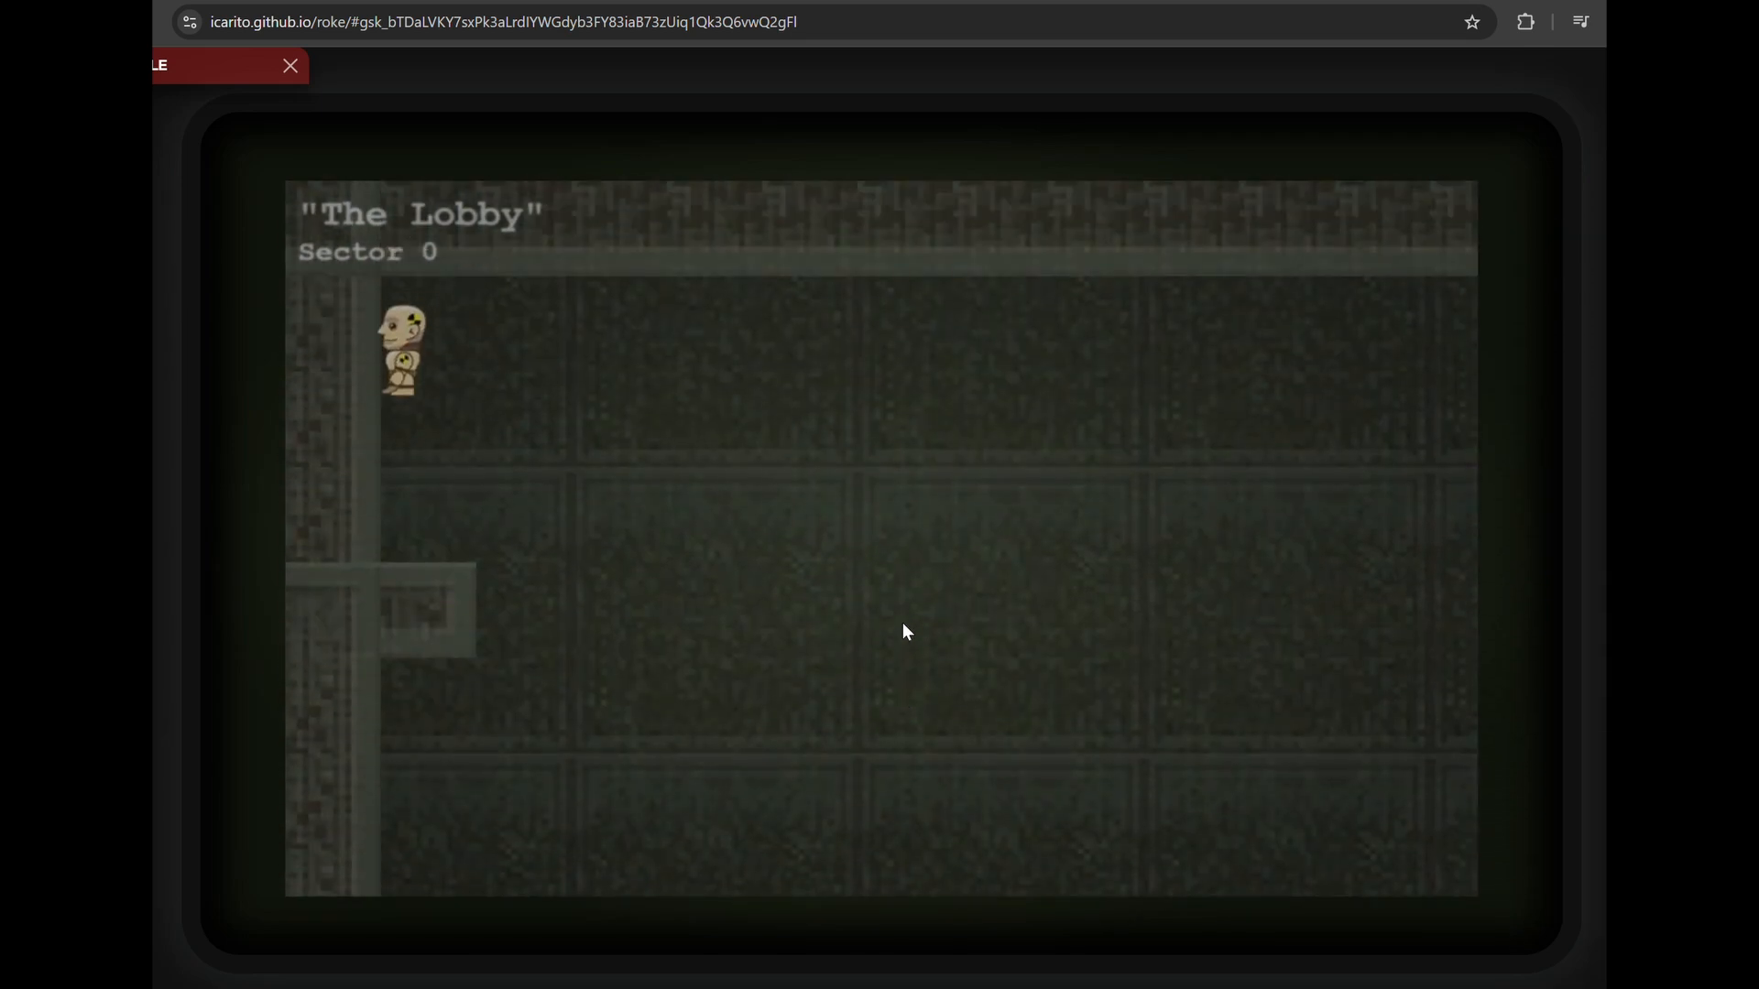
pyautogui.press('Right')
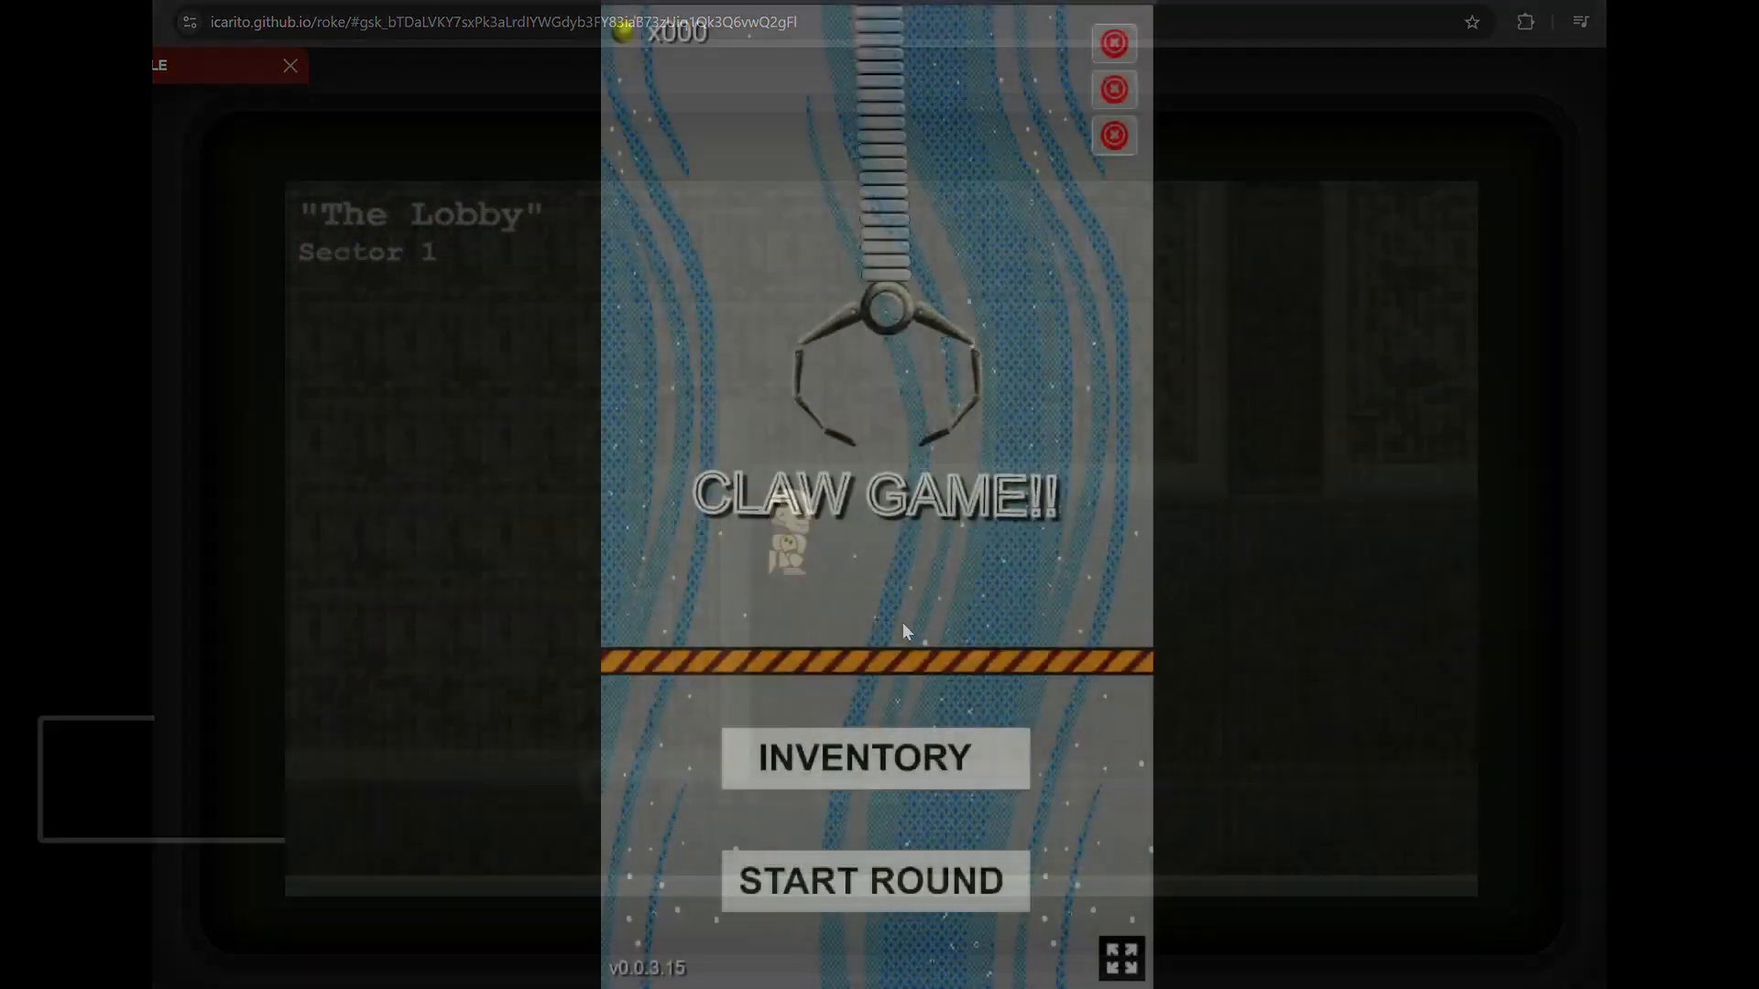
pyautogui.click(872, 881)
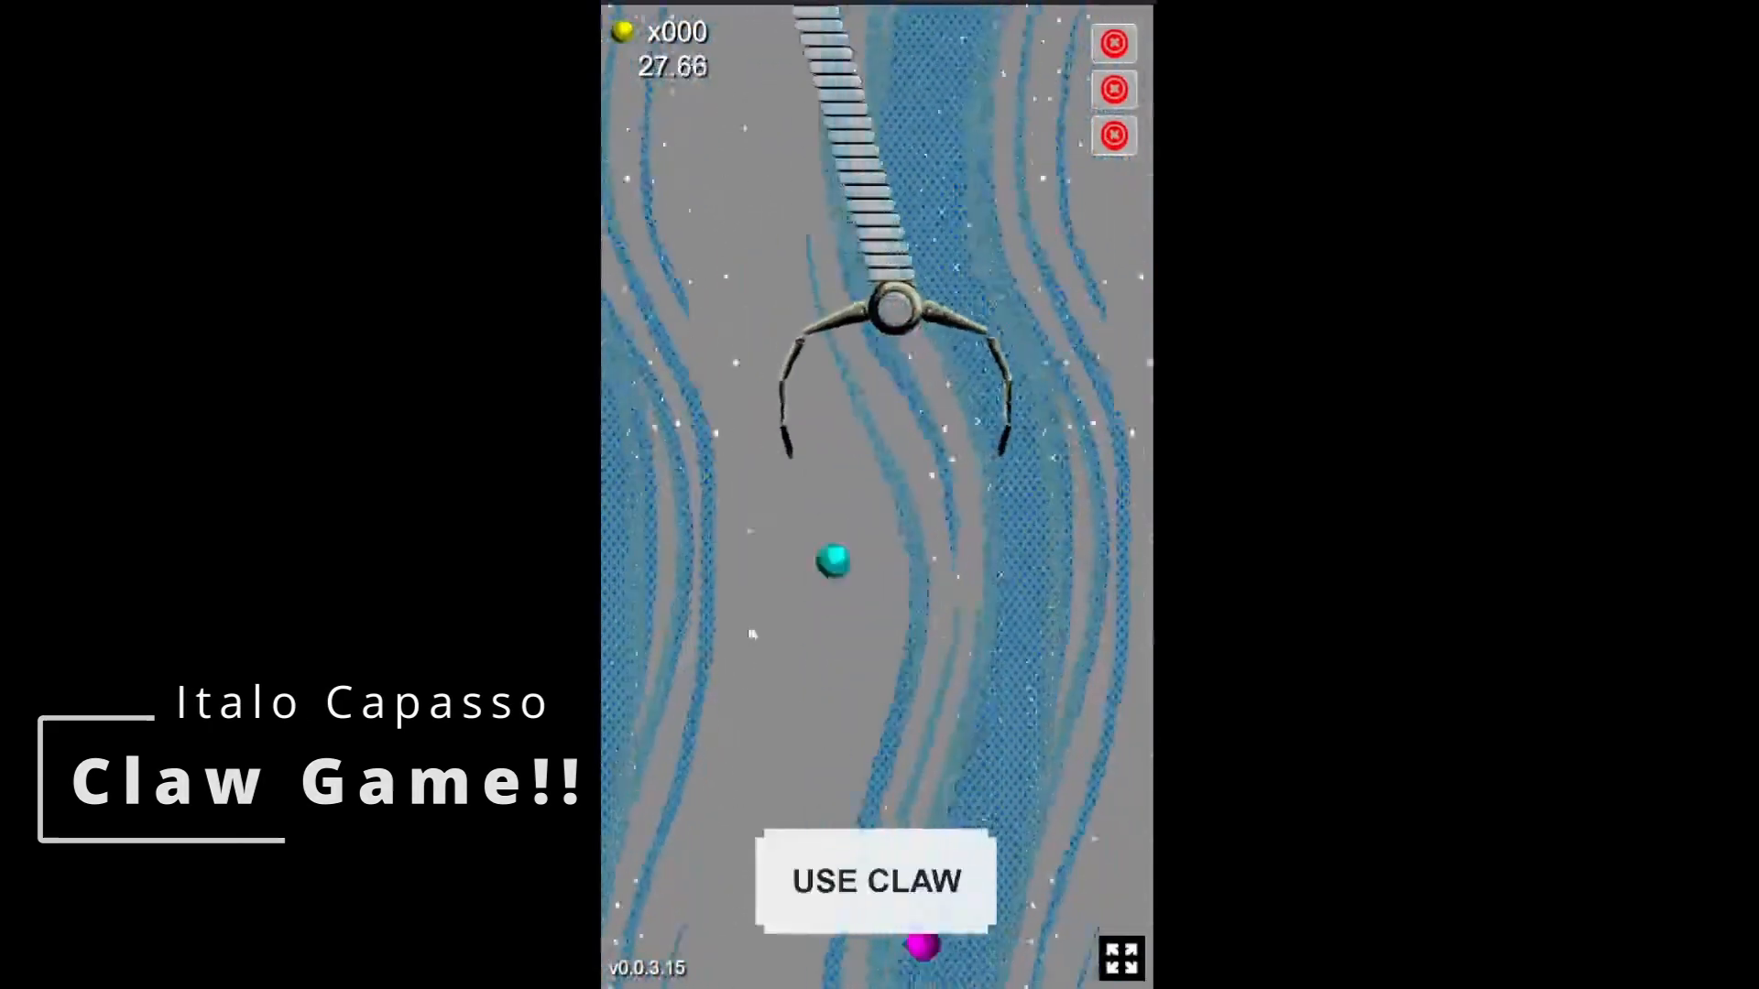
# - Grab prizes with the claw several times, then start a Pixel War match on a random map
pyautogui.click(875, 882)
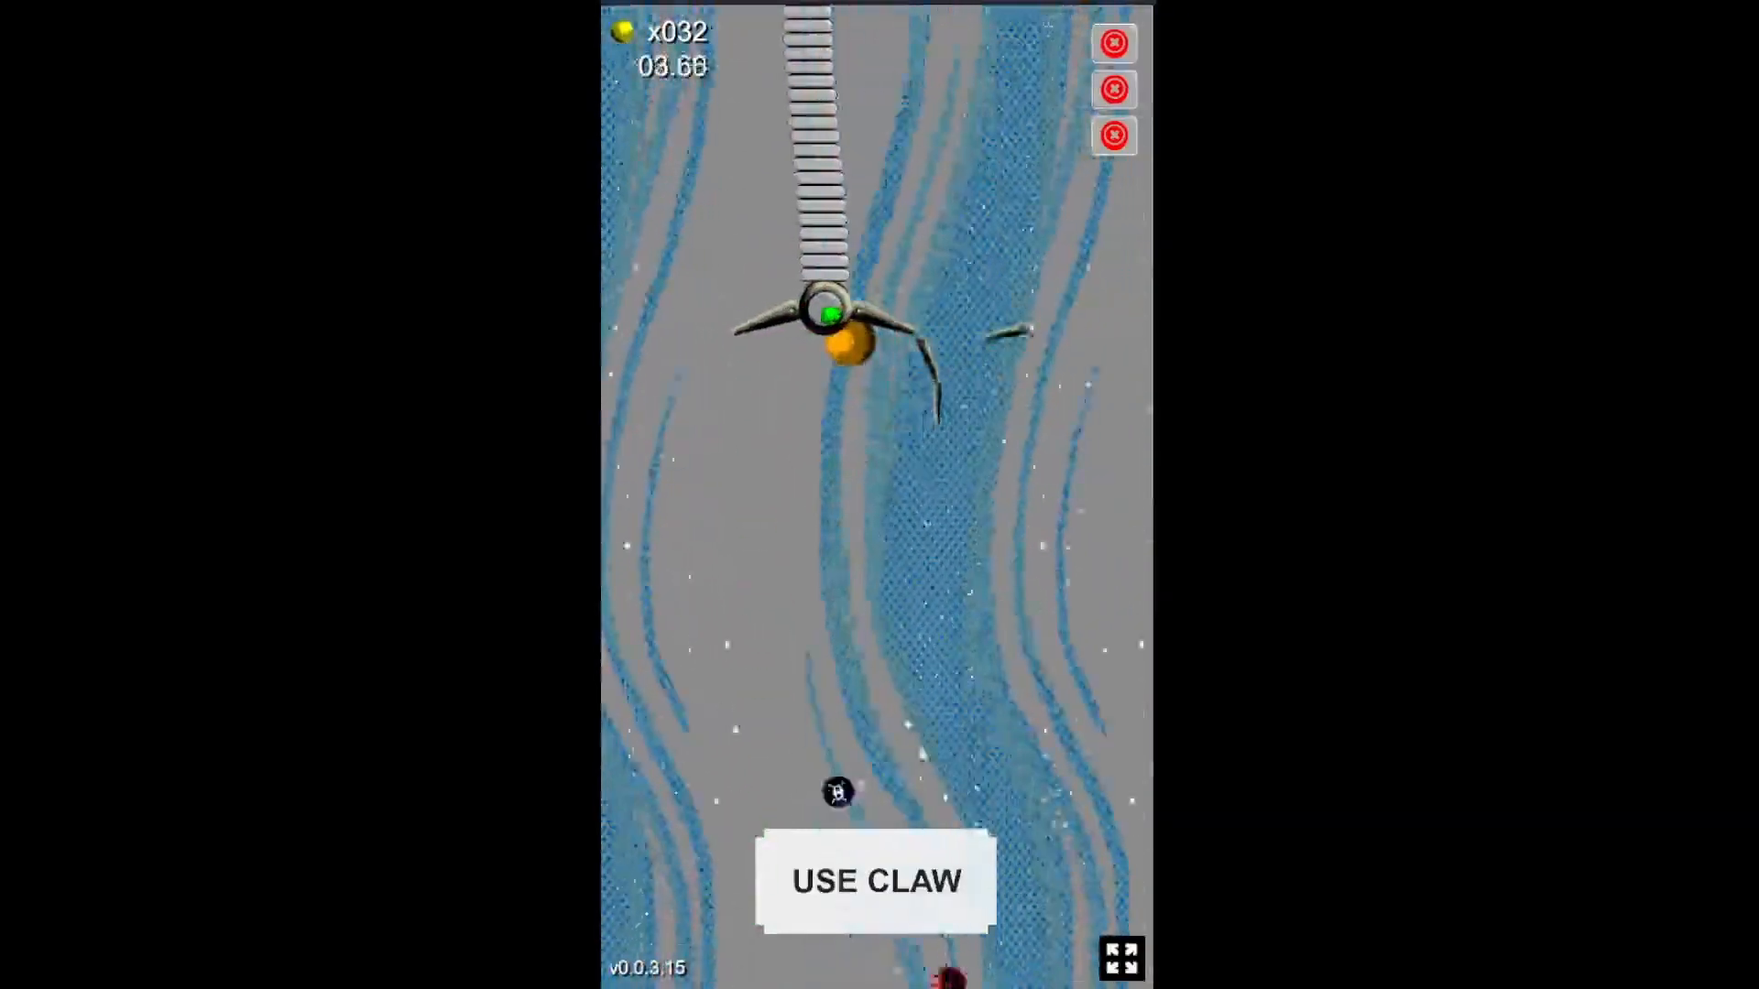
pyautogui.click(875, 883)
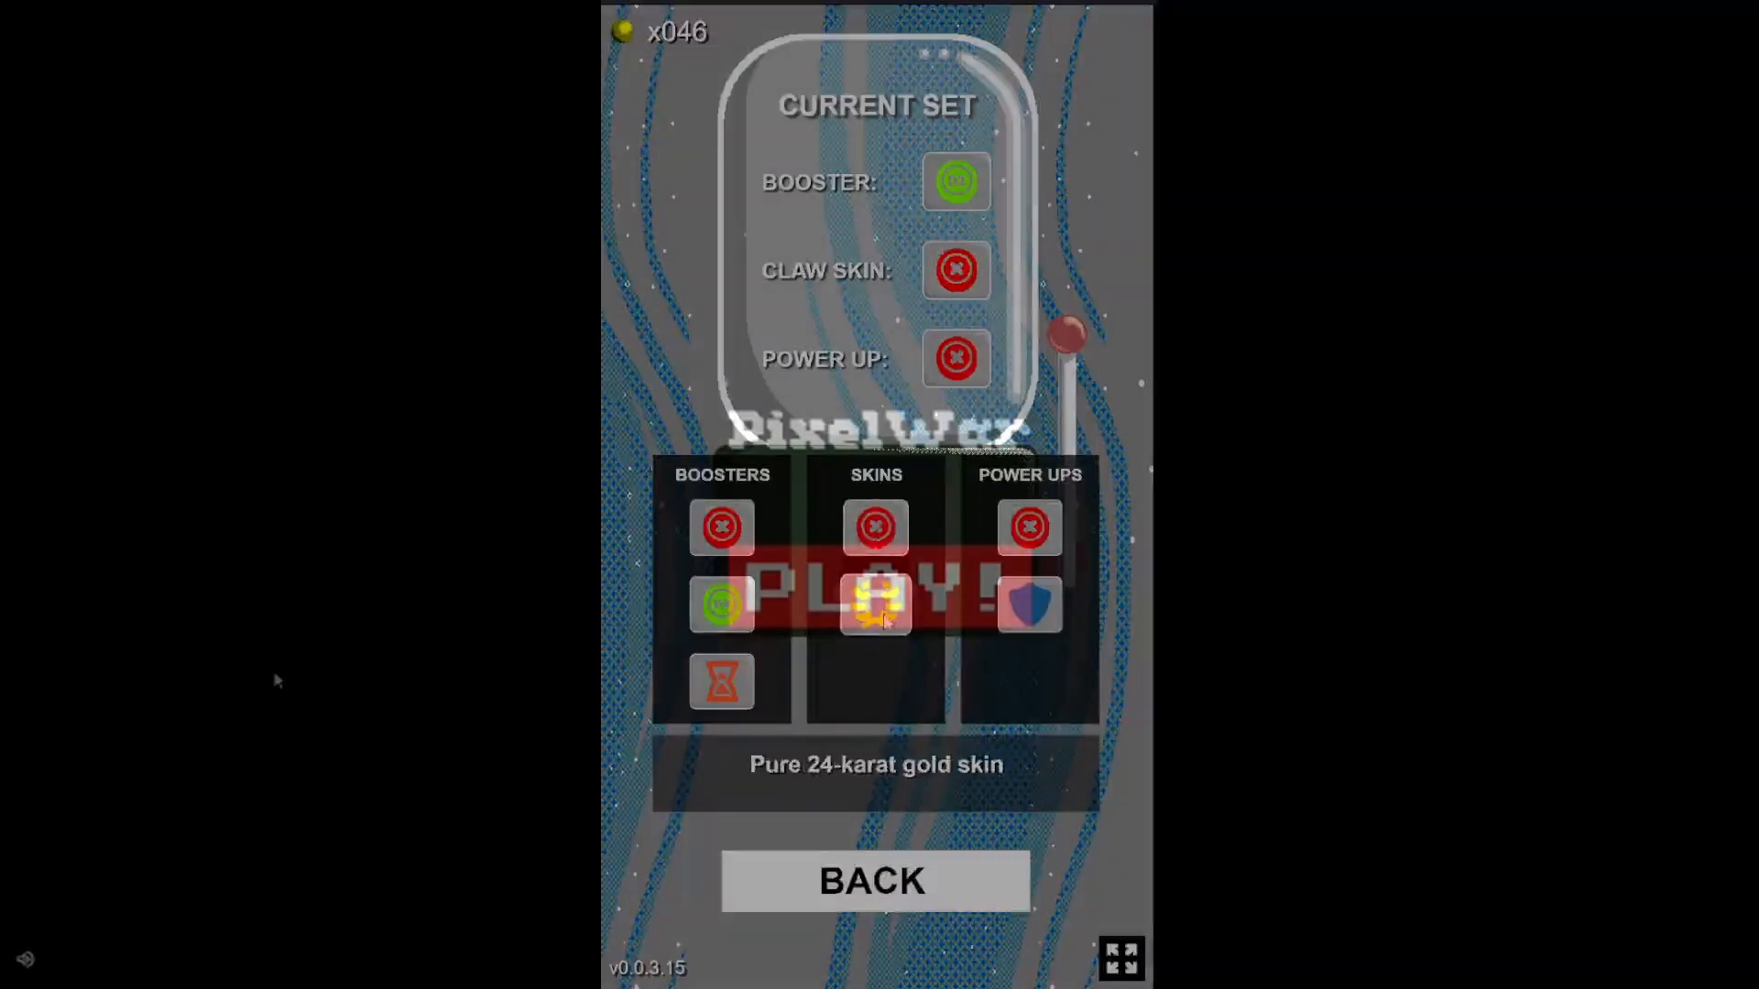
pyautogui.click(874, 881)
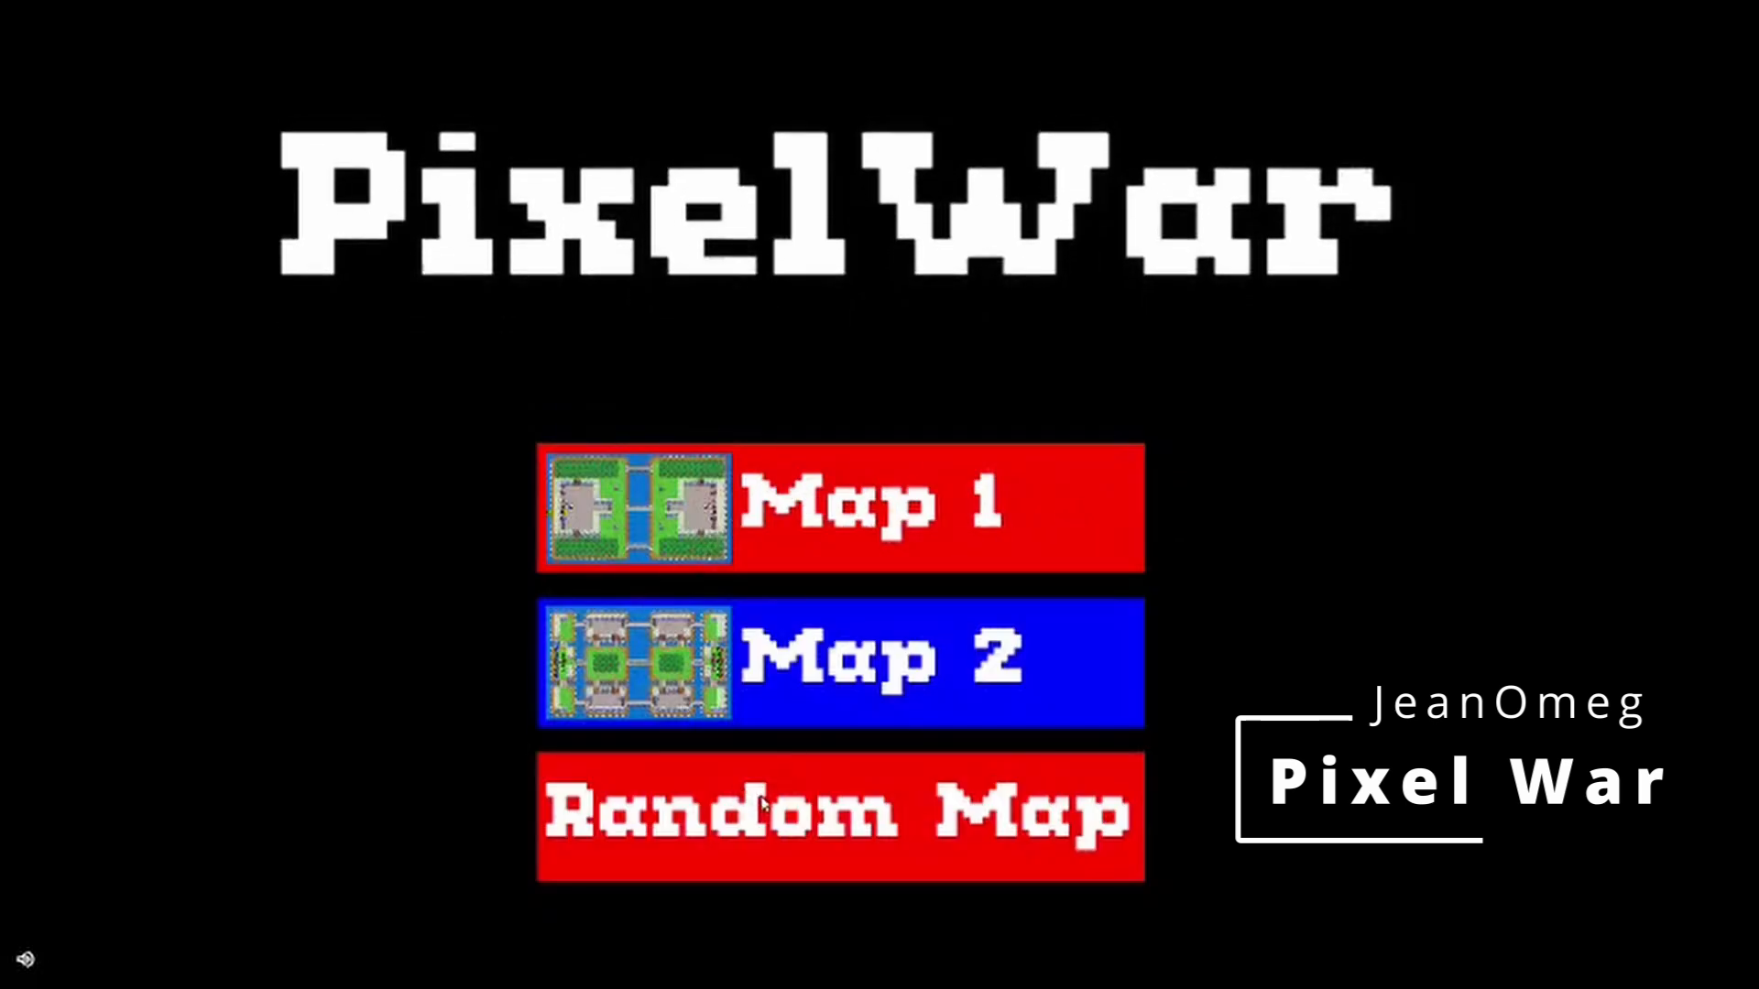
pyautogui.click(839, 507)
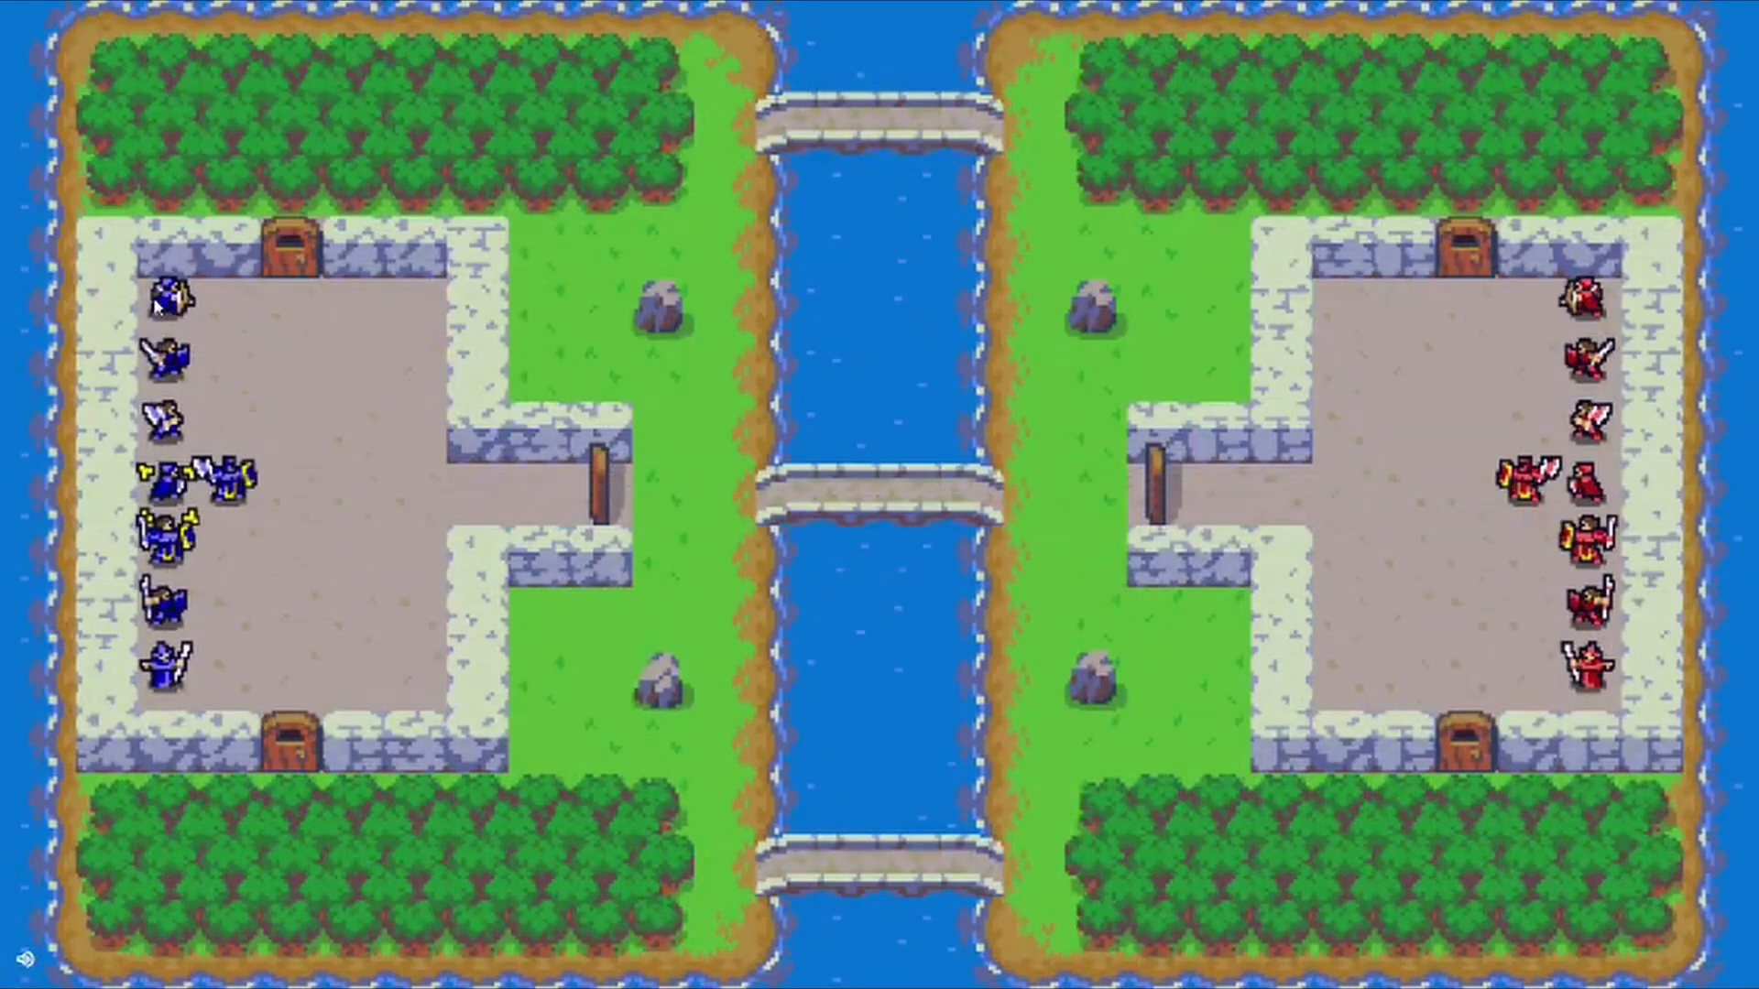